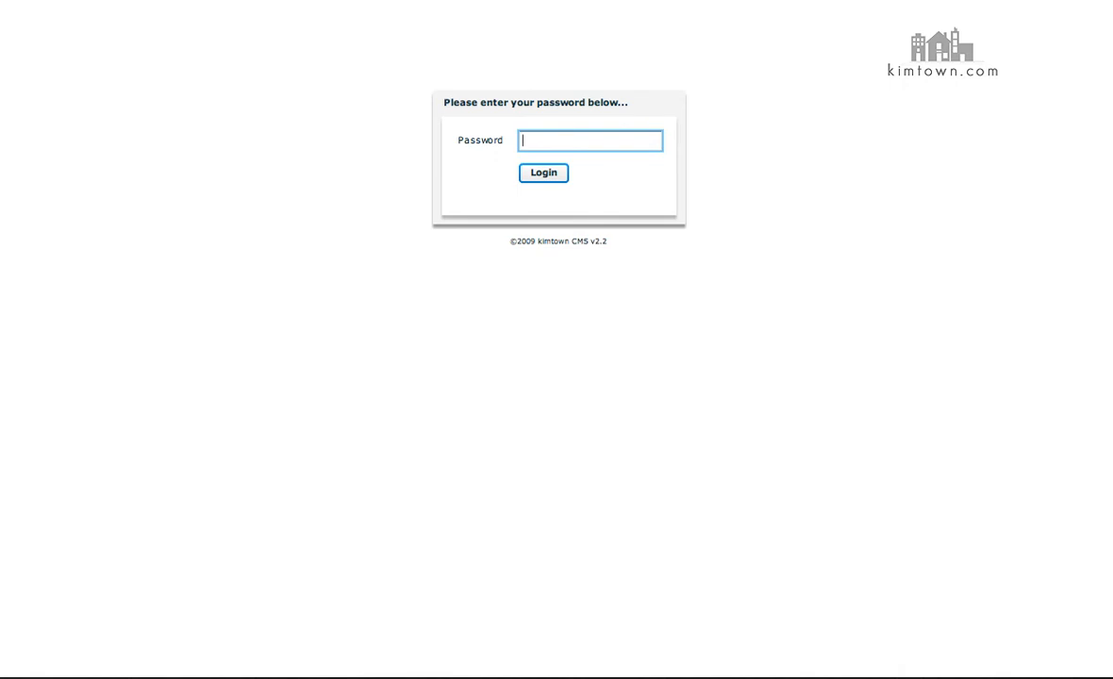
# - Enter the password and log in to reach the admin list of site pages
pyautogui.write('**')
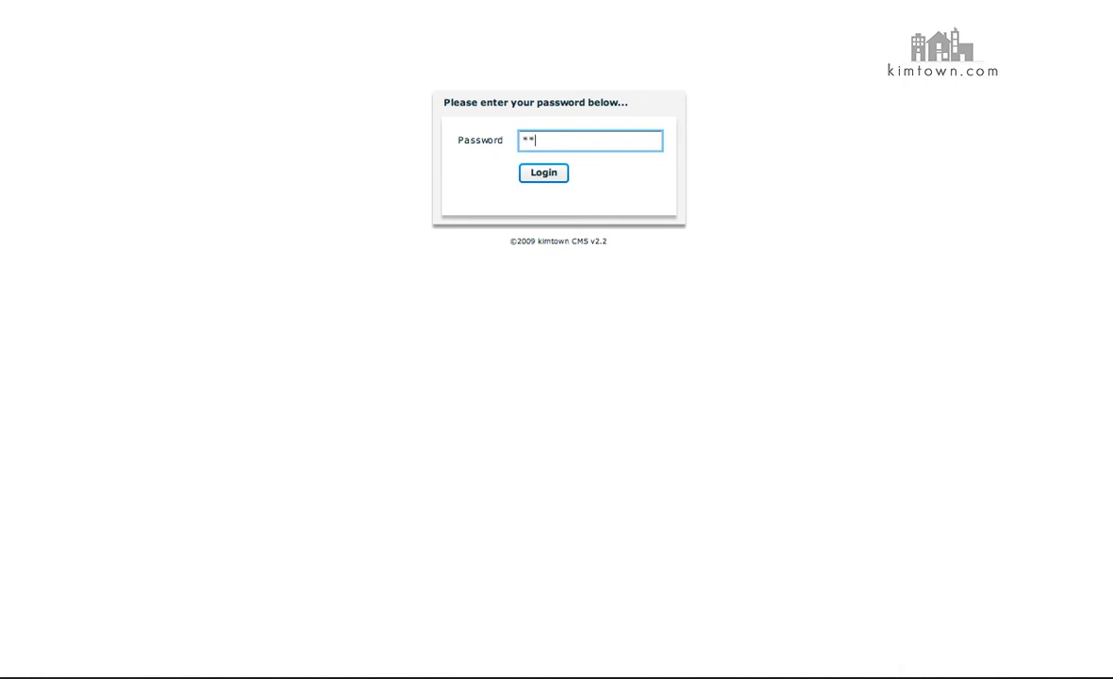
pyautogui.write('****')
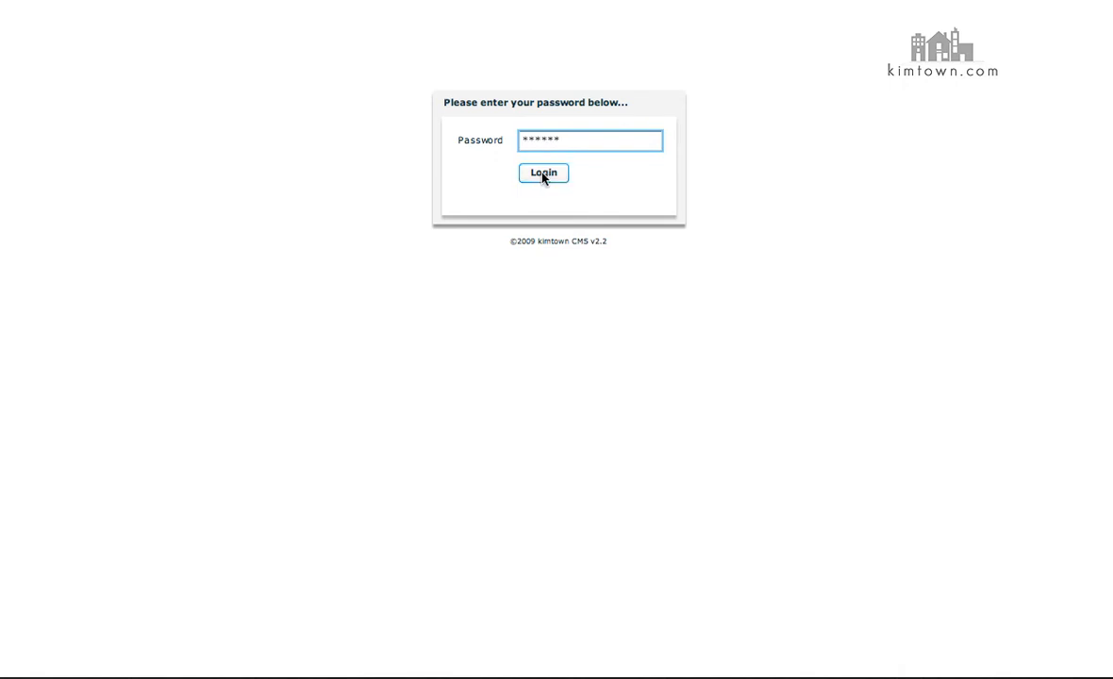
pyautogui.click(543, 174)
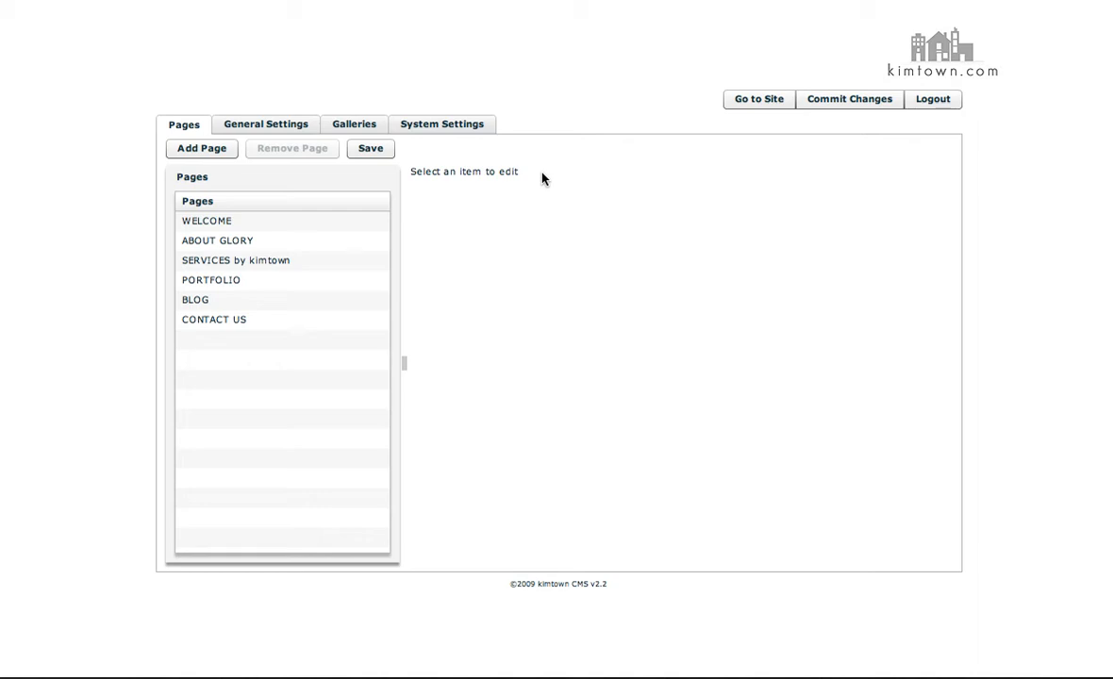
pyautogui.moveTo(638, 128)
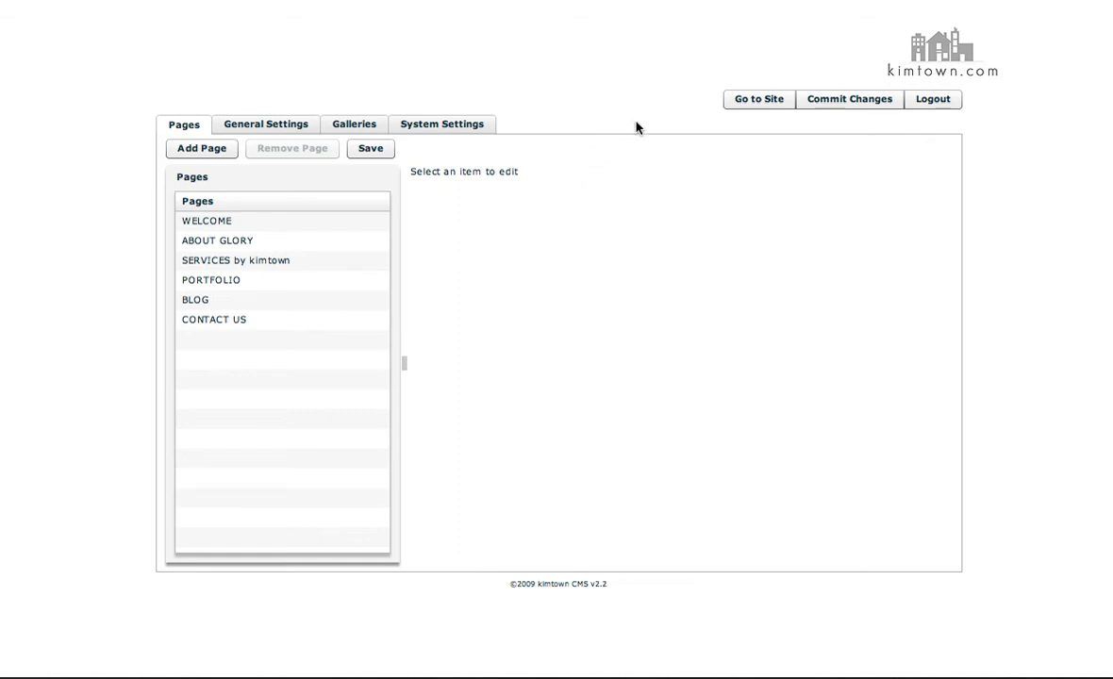
pyautogui.moveTo(783, 57)
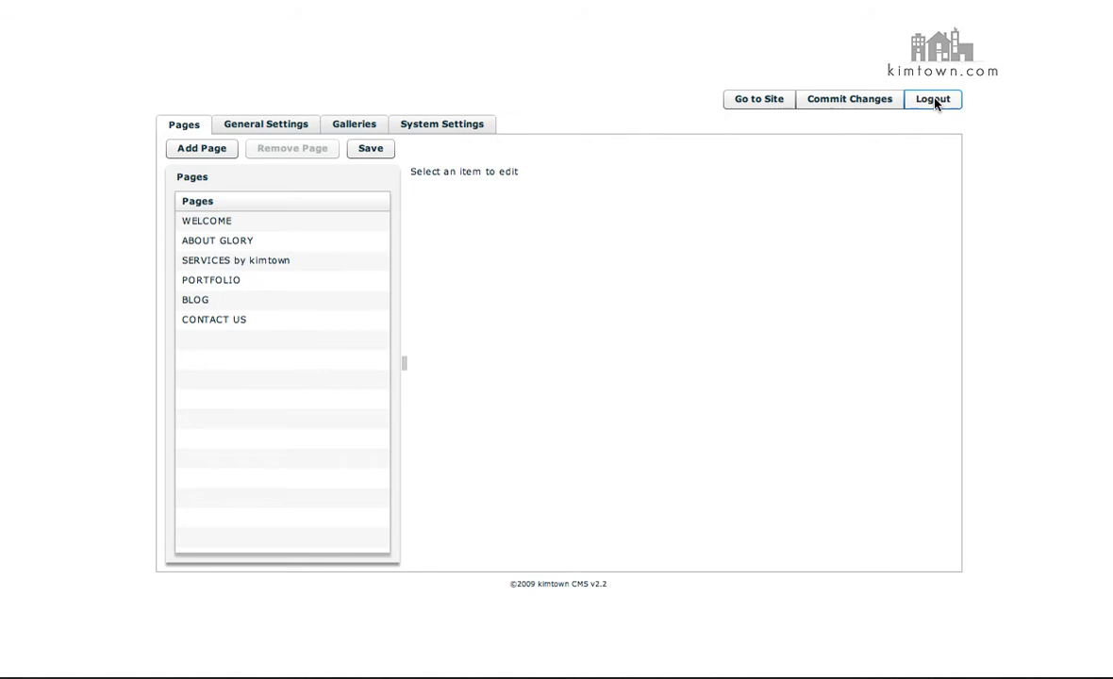
pyautogui.moveTo(849, 98)
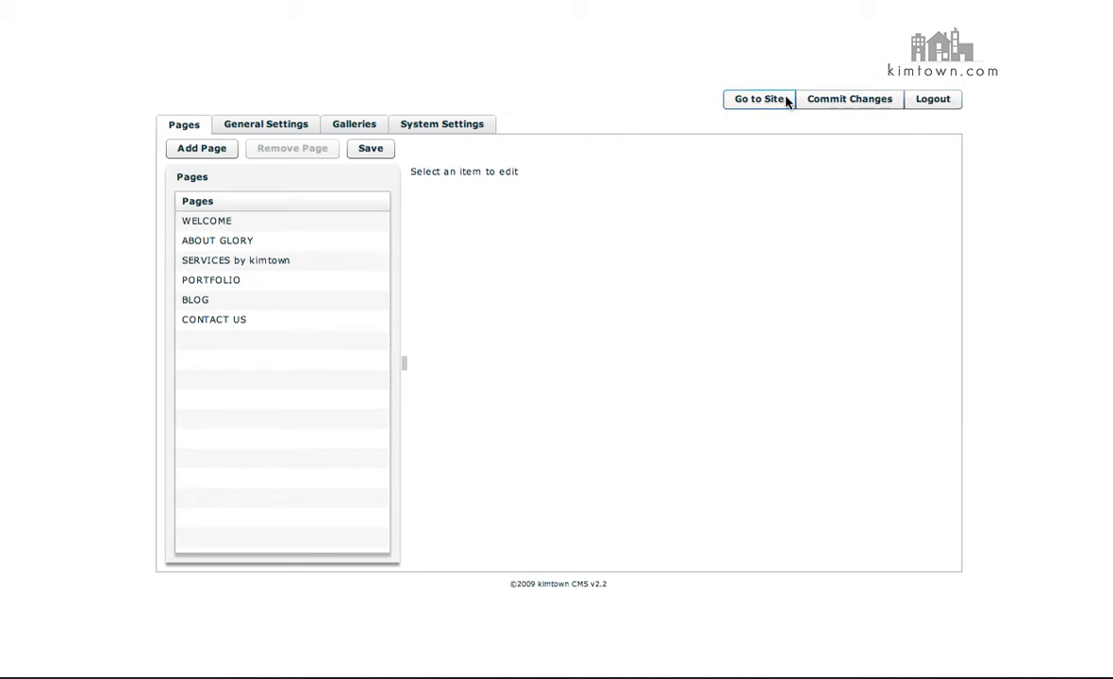
pyautogui.click(208, 219)
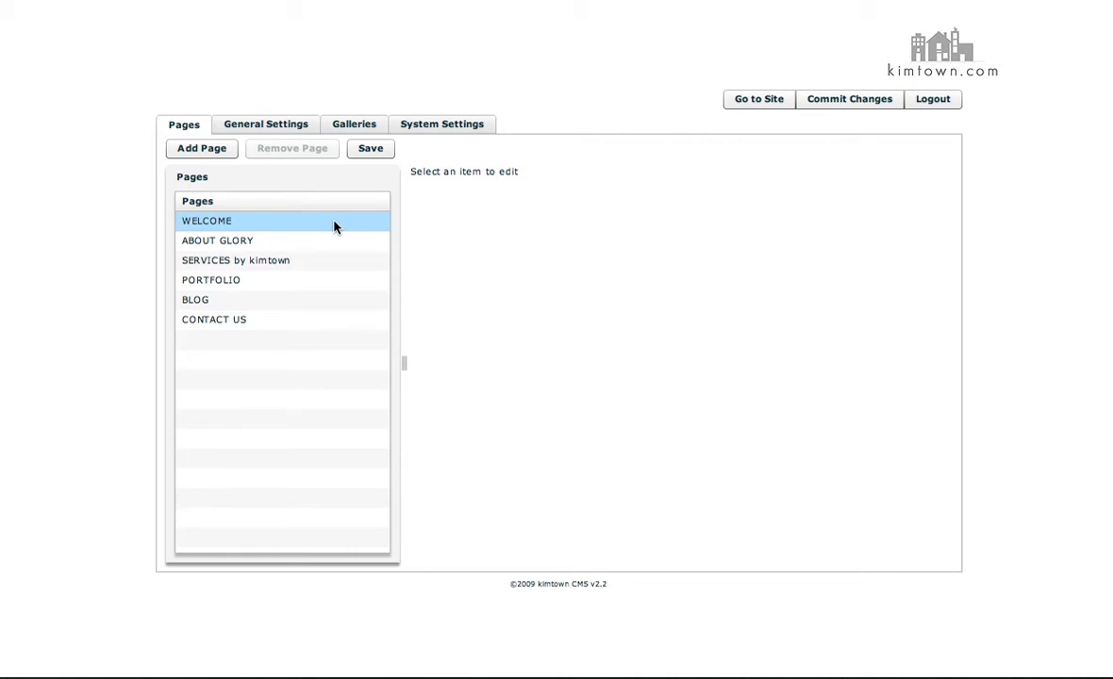
pyautogui.click(370, 147)
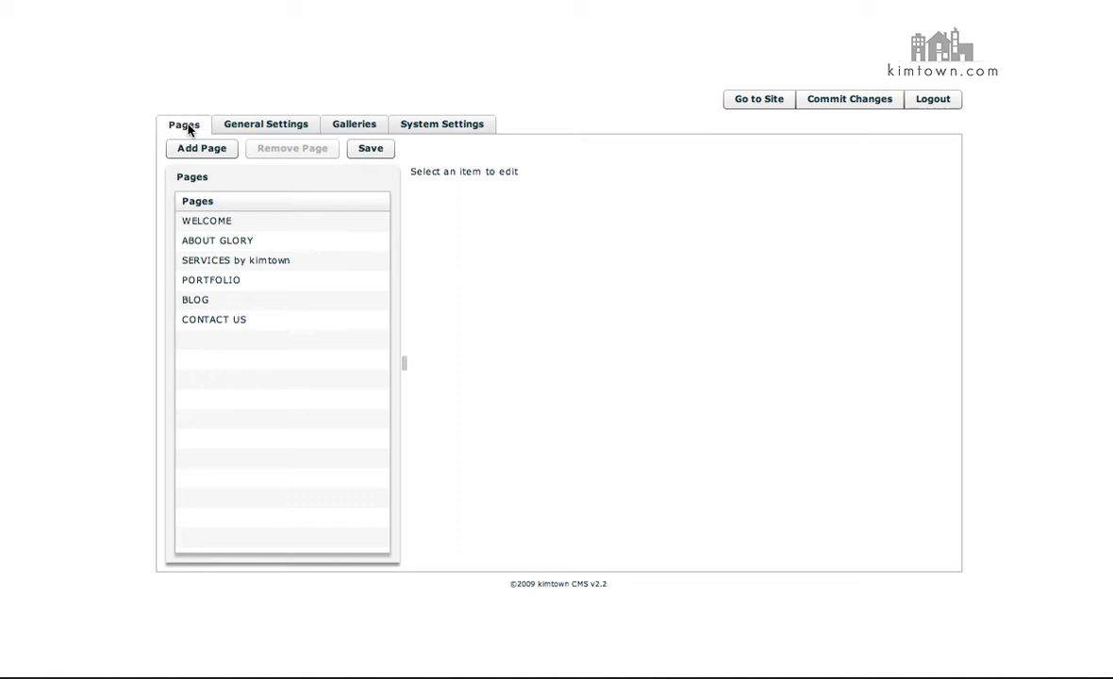
# - Switch between ABOUT GLORY and WELCOME in the Pages list, ending with WELCOME's empty text editor
pyautogui.click(206, 219)
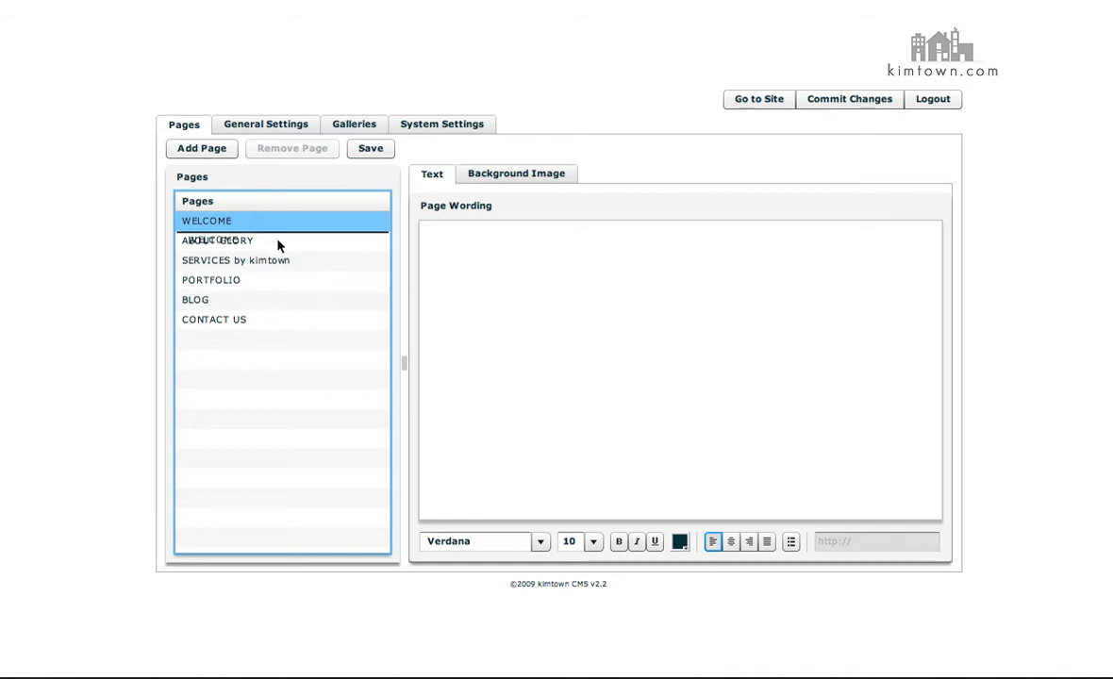
pyautogui.click(217, 239)
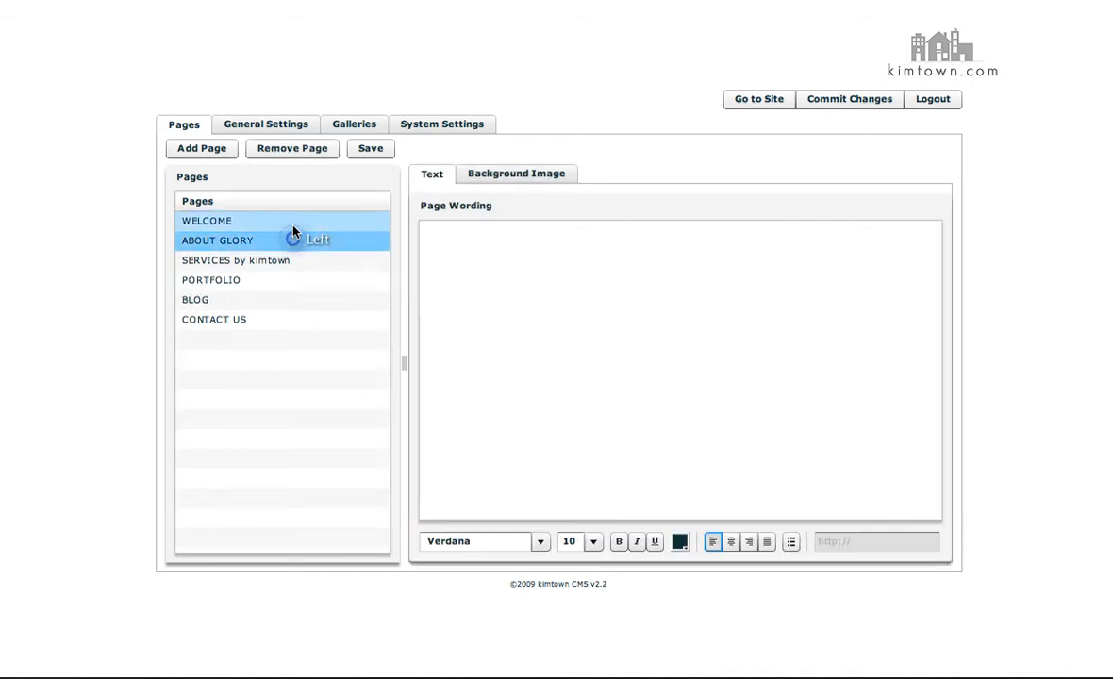
pyautogui.click(208, 219)
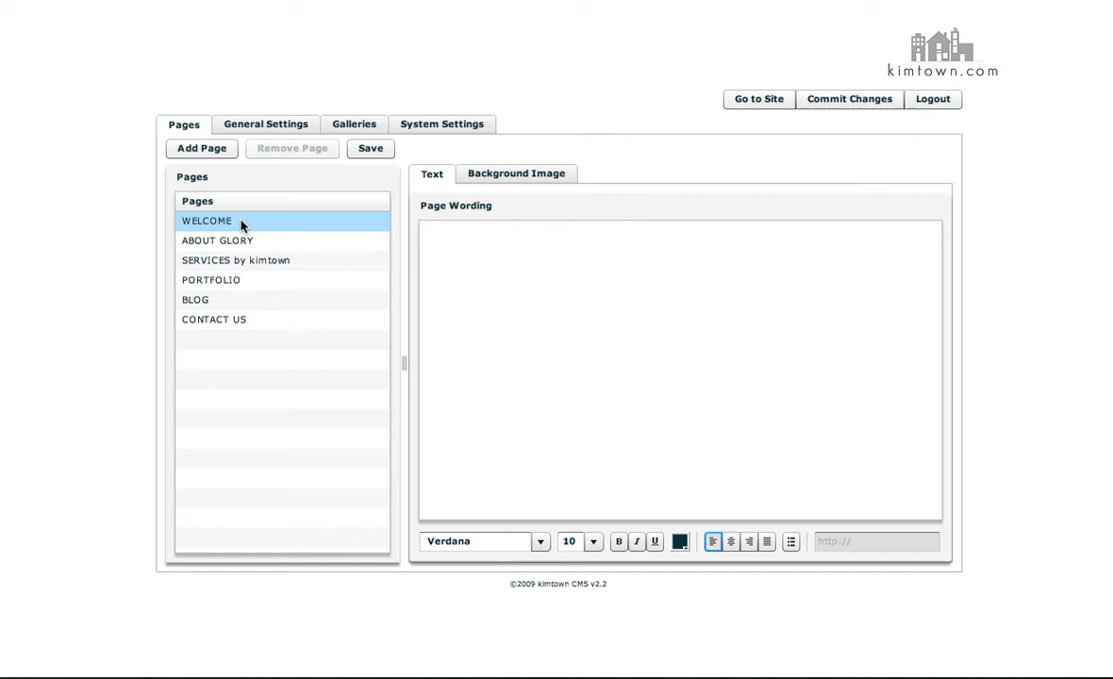
pyautogui.click(217, 240)
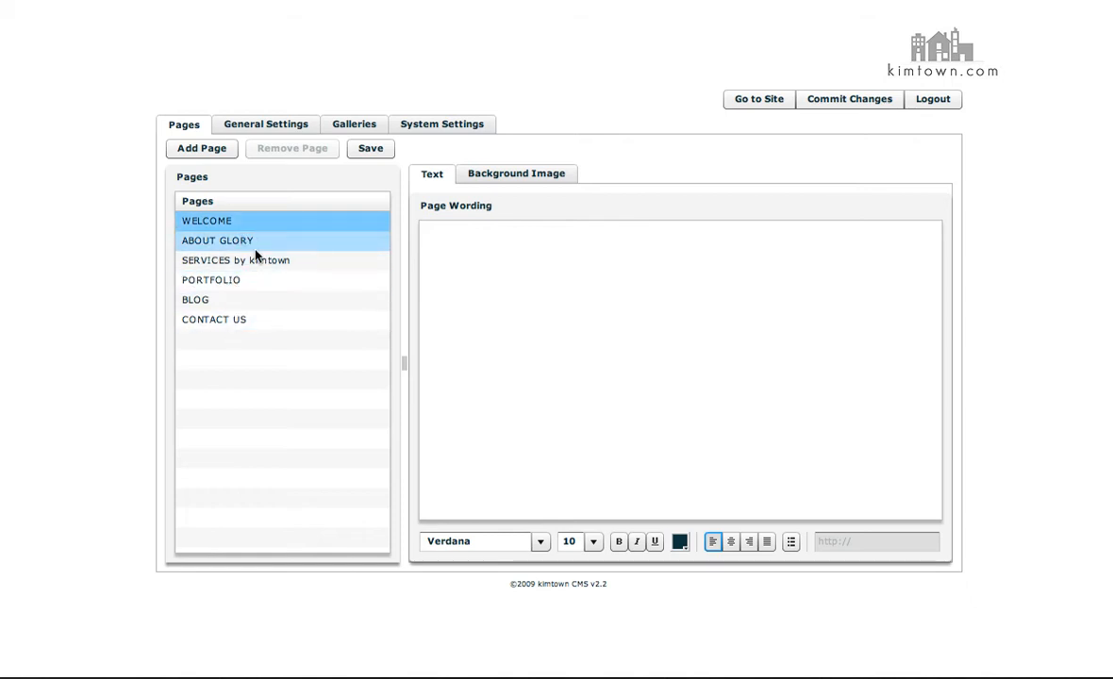
pyautogui.click(208, 219)
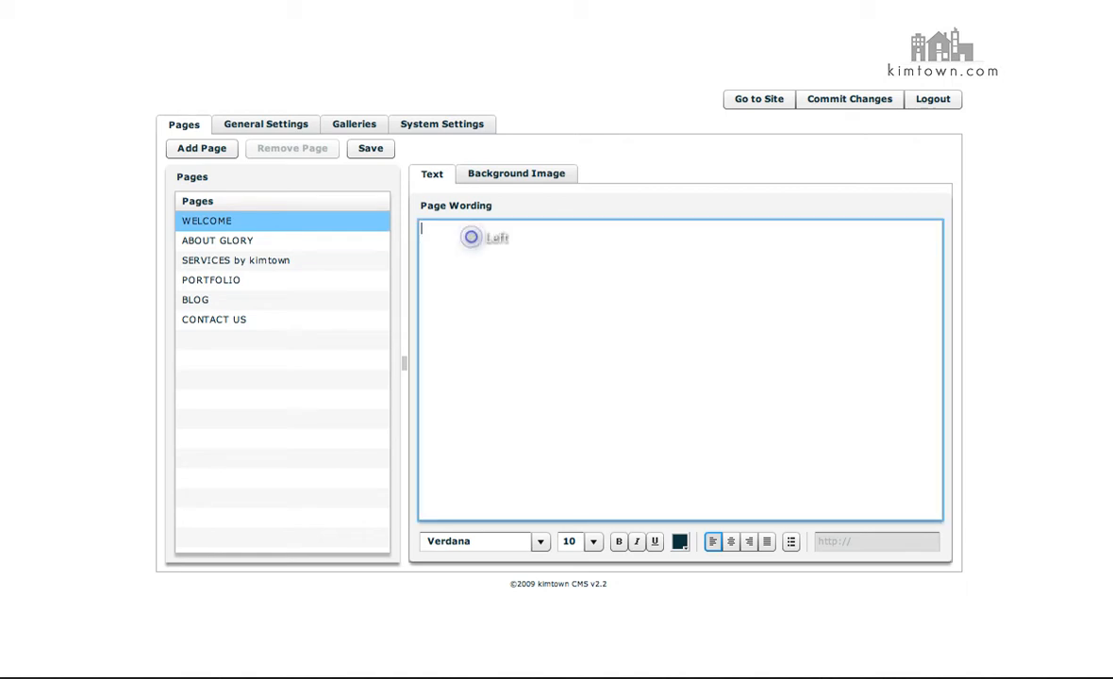
# - View the WELCOME page's background image, then move on to ABOUT GLORY's and the SERVICES page wording
pyautogui.click(517, 173)
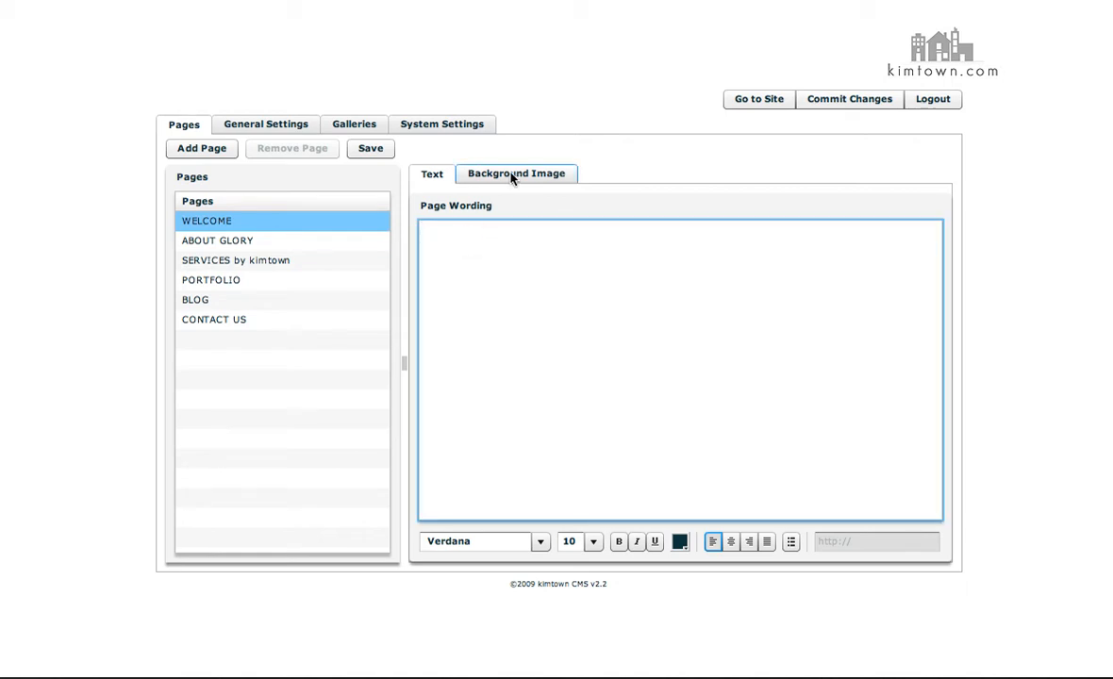
pyautogui.click(517, 174)
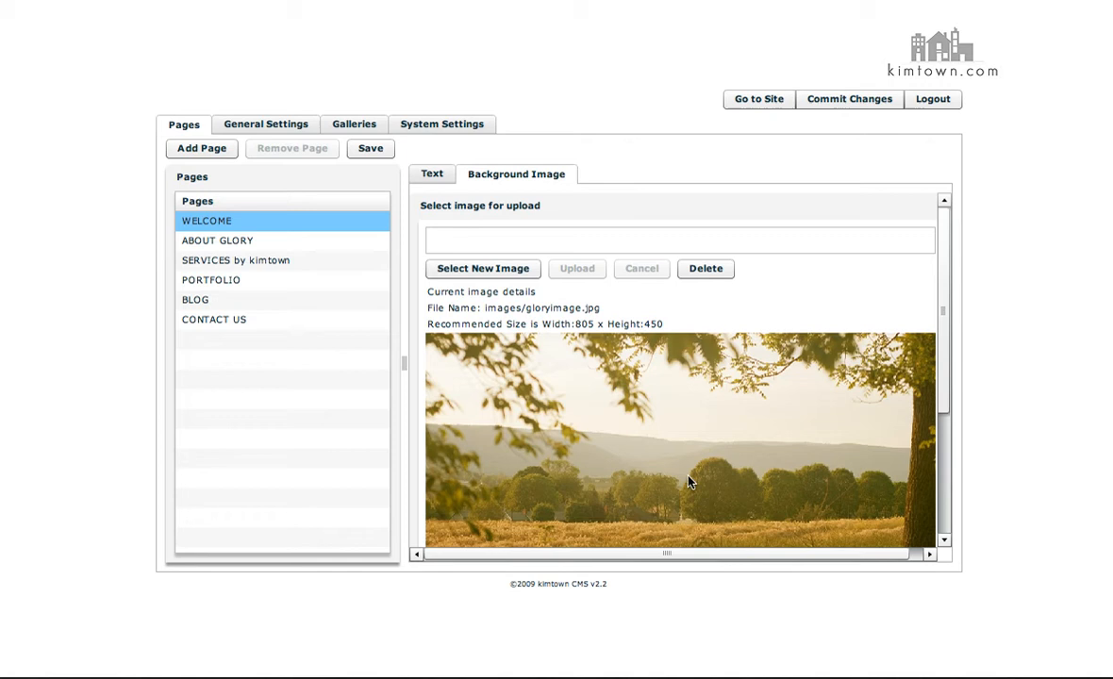
pyautogui.moveTo(596, 419)
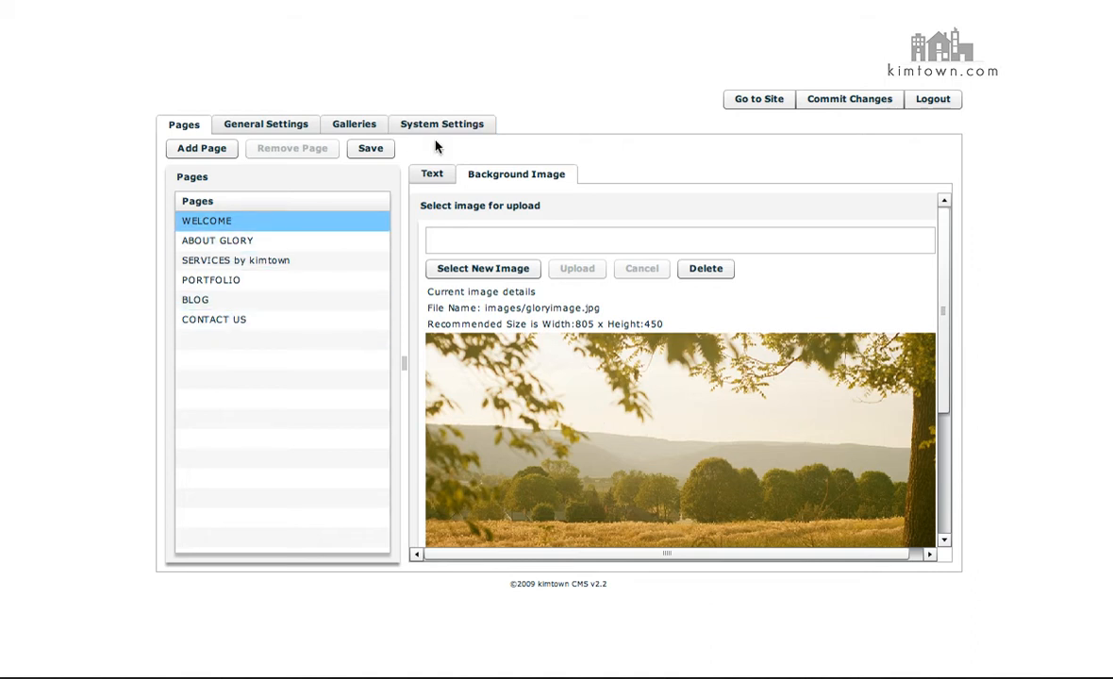
pyautogui.click(430, 173)
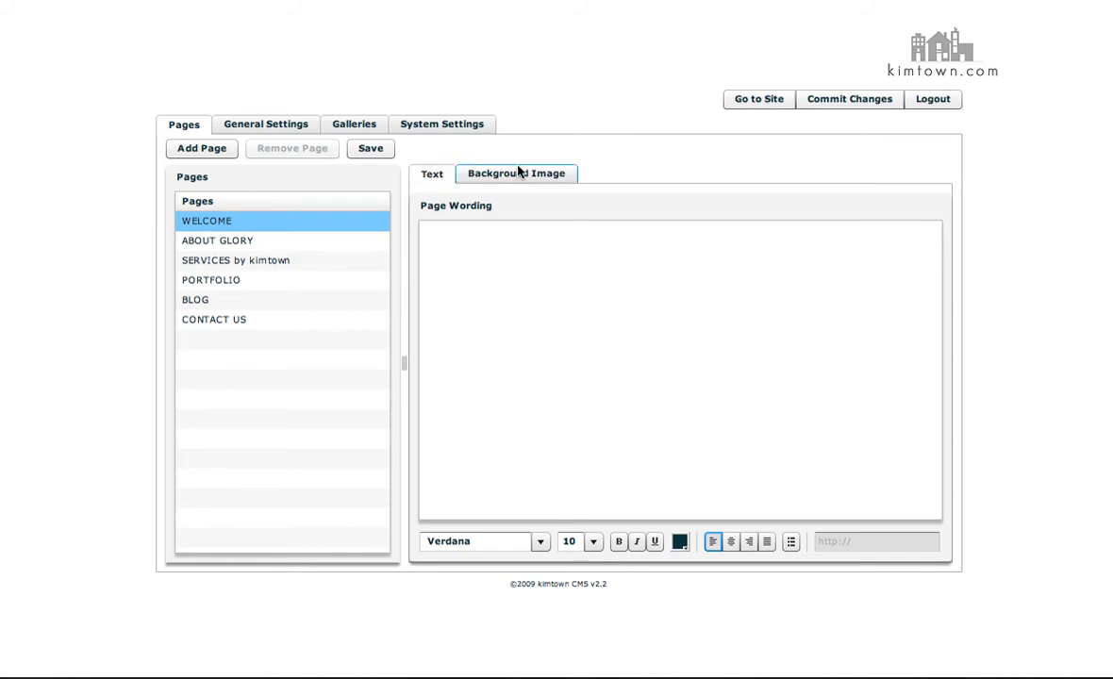
pyautogui.click(517, 173)
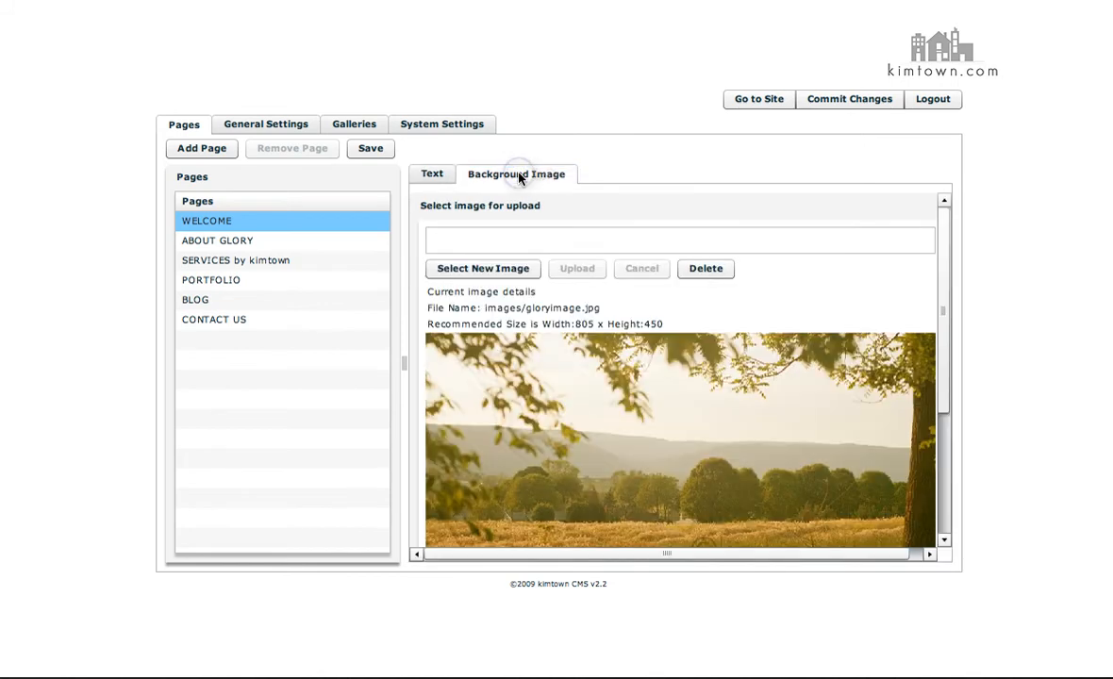
pyautogui.moveTo(567, 411)
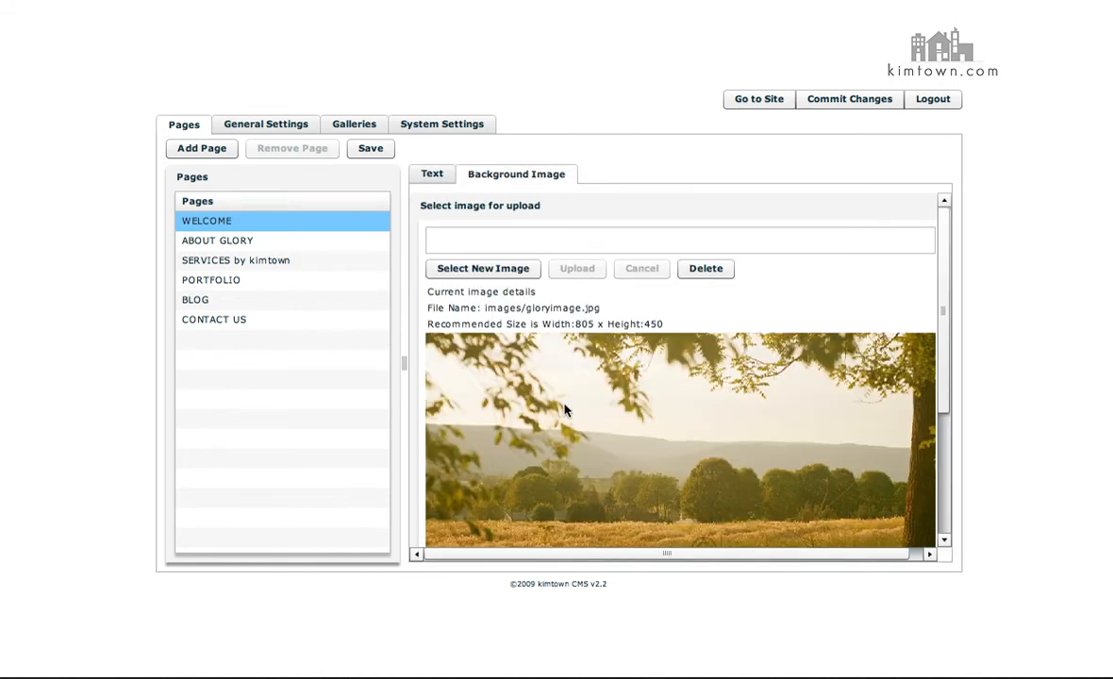
pyautogui.scroll(-3)
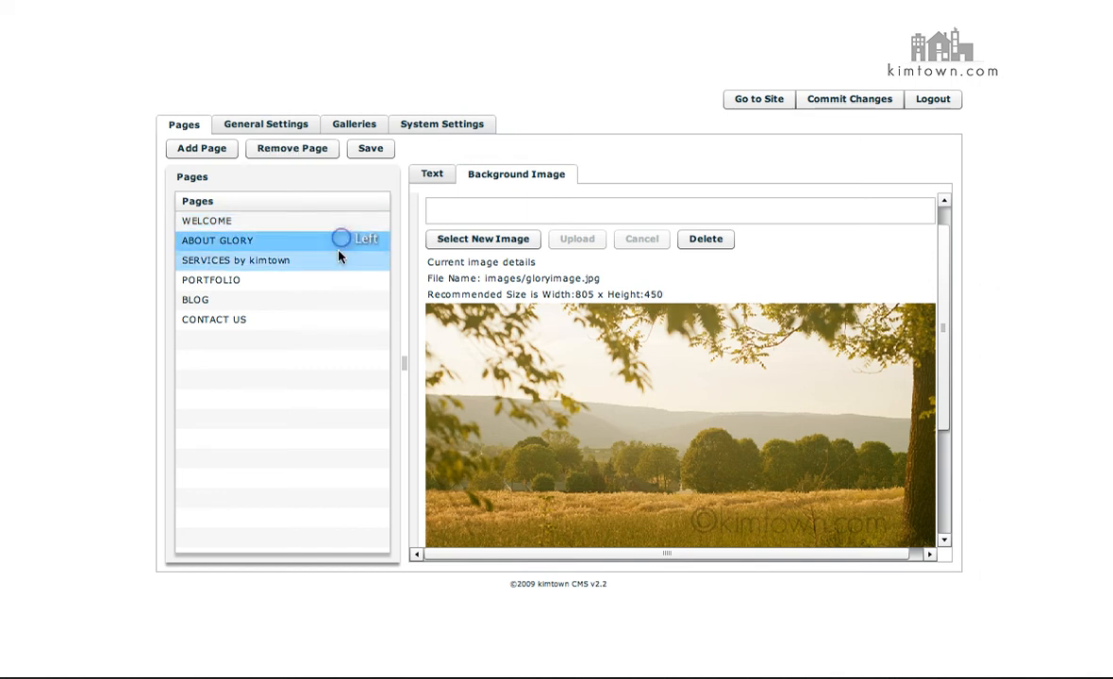
pyautogui.click(430, 174)
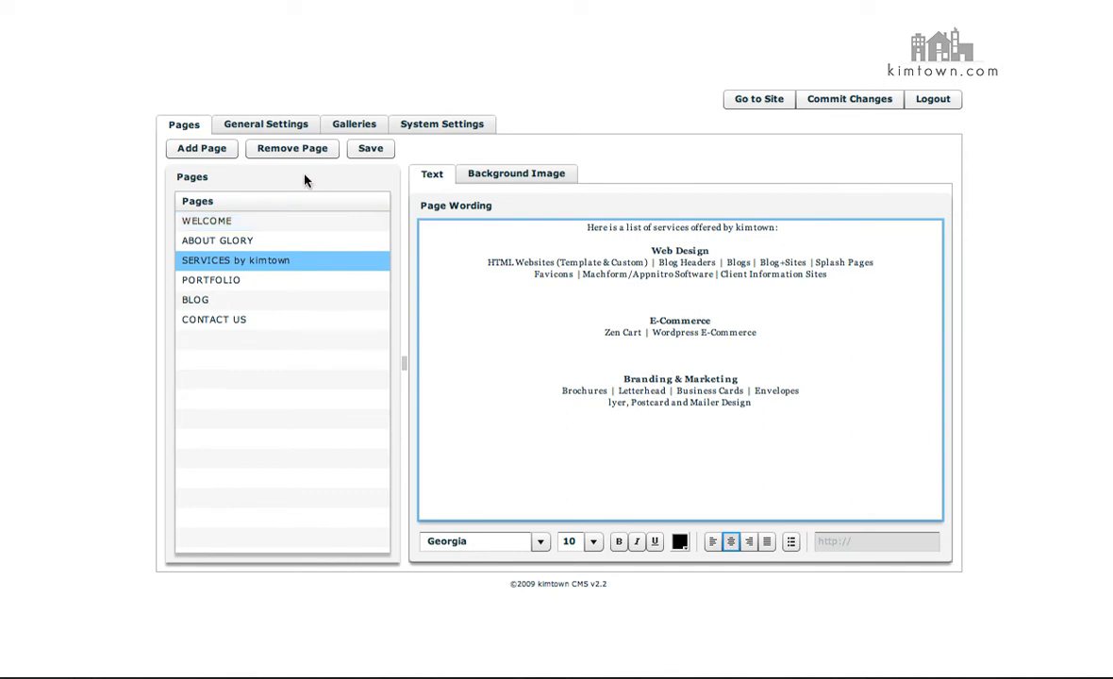
# - Show the Logo element with the GLORY by KIMTOWN image and its 185 x 450 recommended size
pyautogui.click(264, 124)
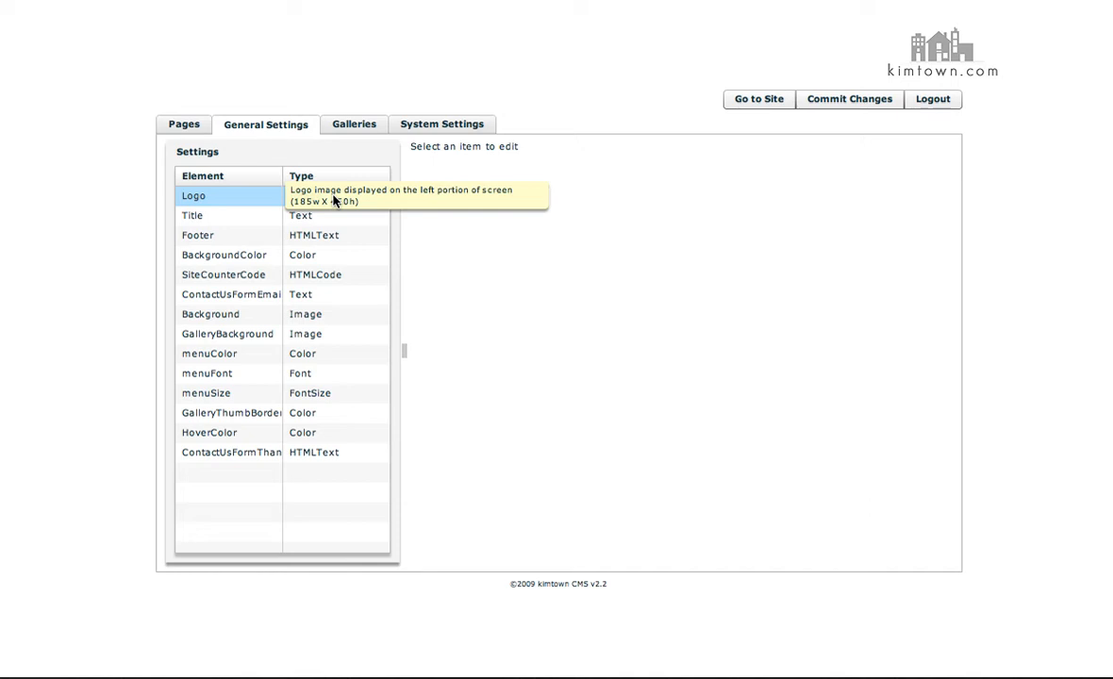
pyautogui.moveTo(376, 203)
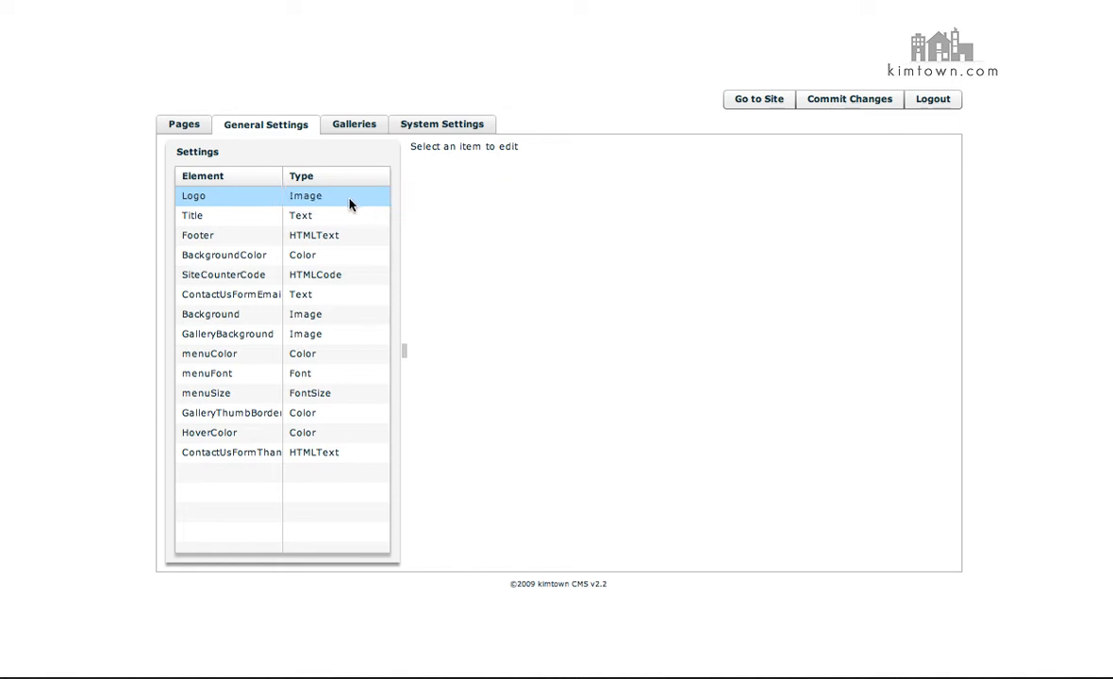
pyautogui.click(193, 194)
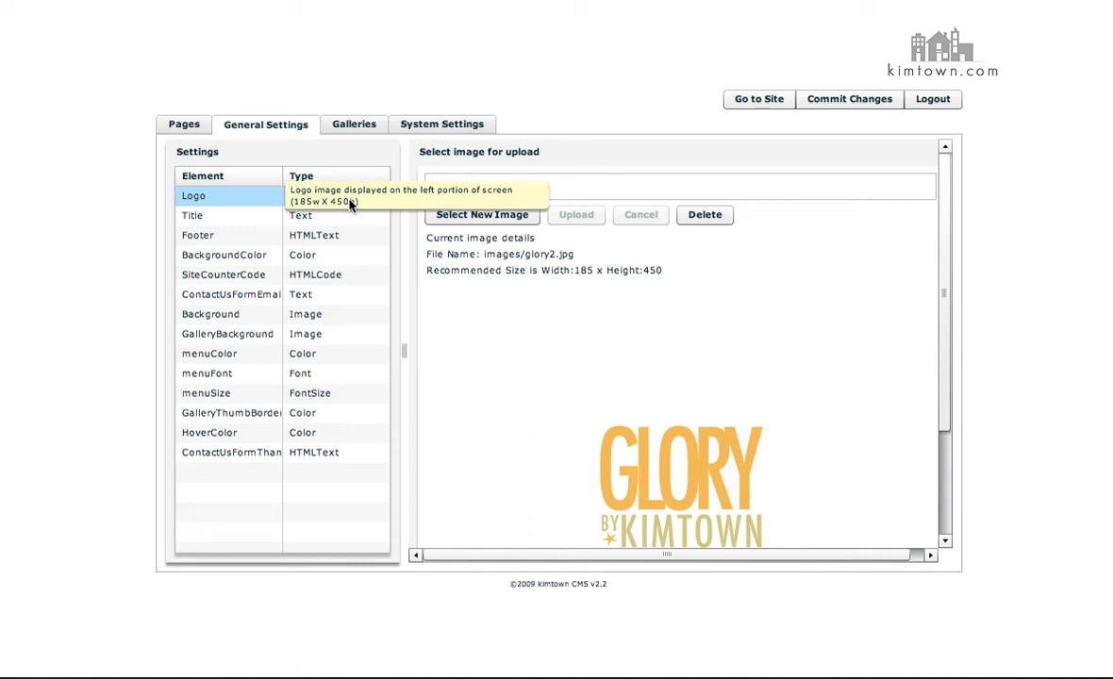
pyautogui.moveTo(582, 278)
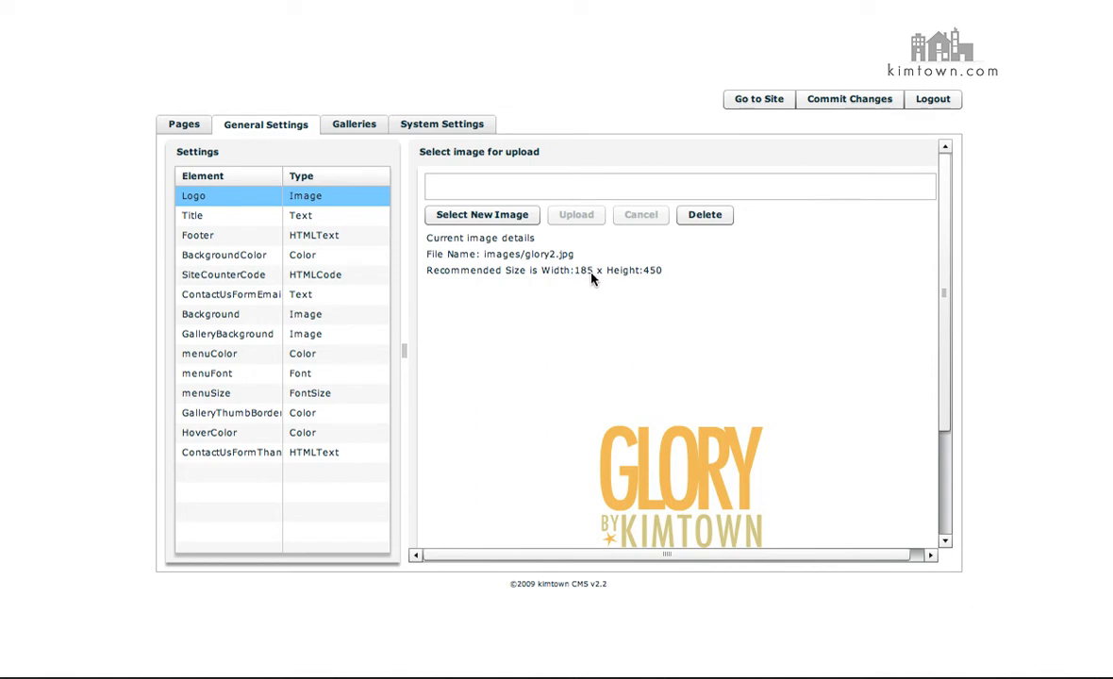
pyautogui.moveTo(665, 275)
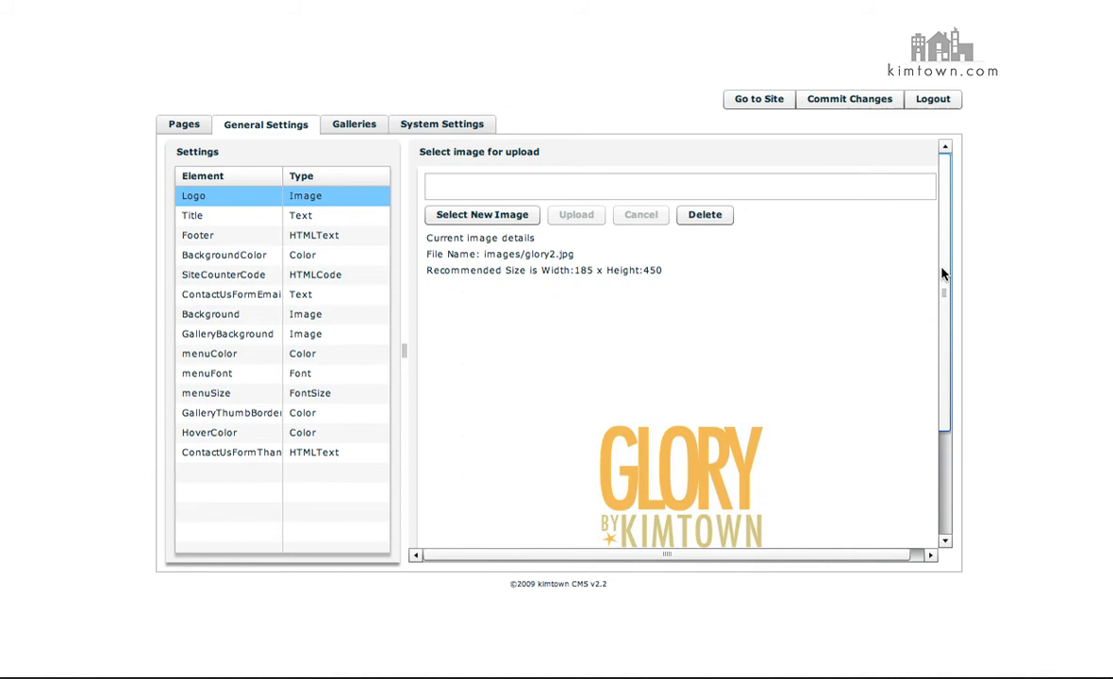
pyautogui.scroll(-3)
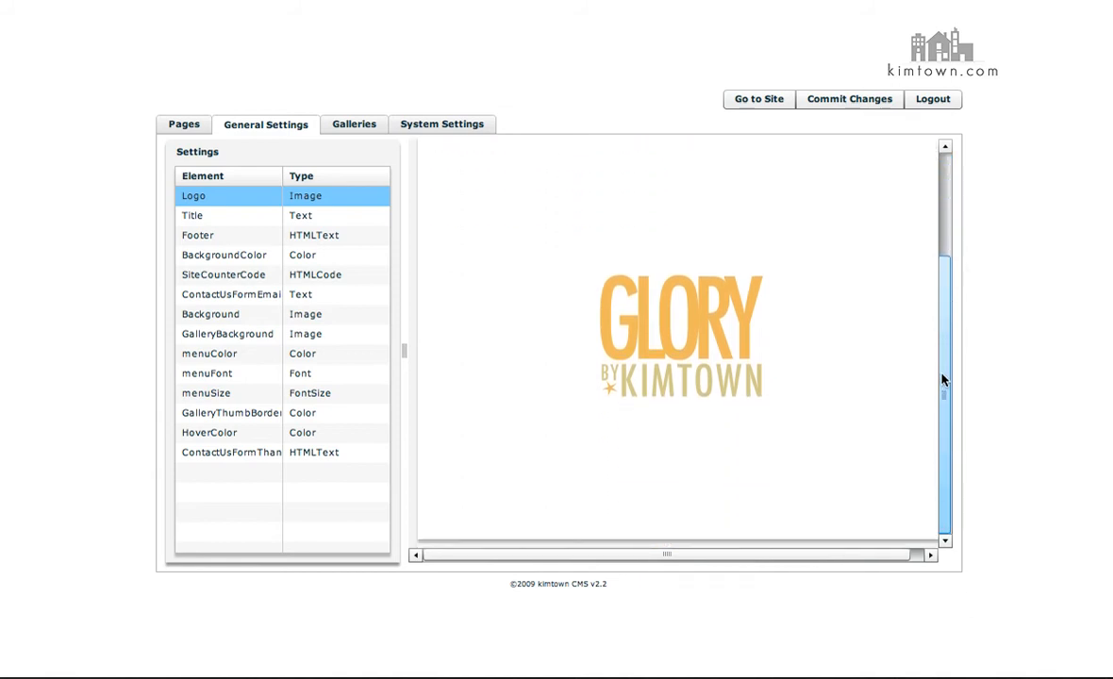
pyautogui.click(193, 194)
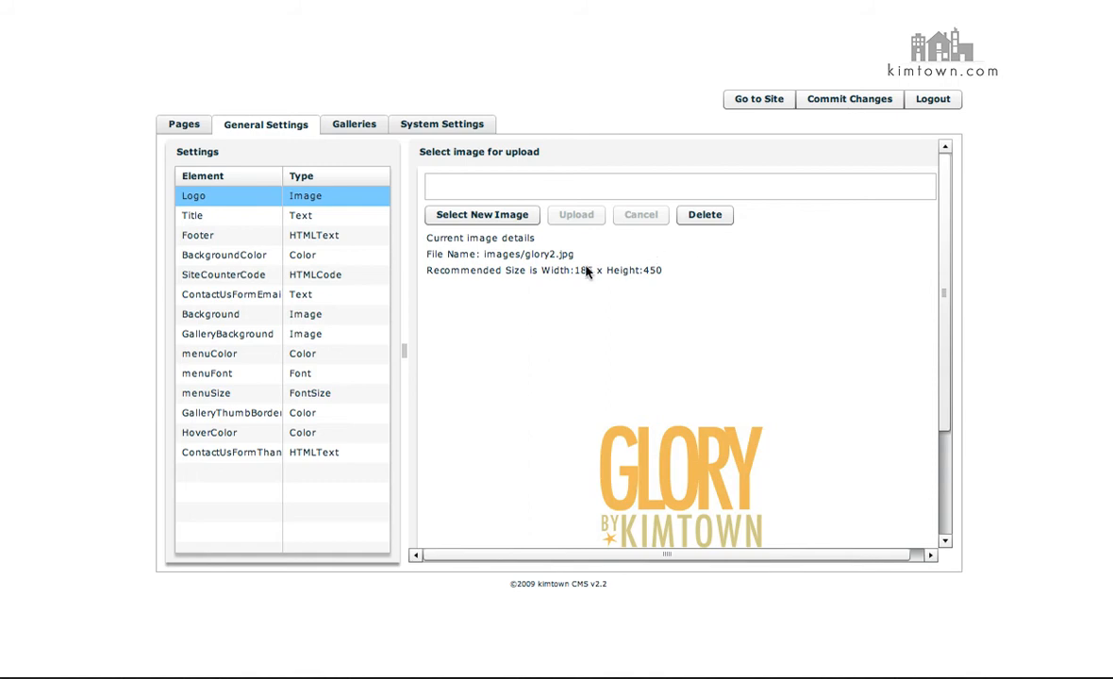
pyautogui.moveTo(570, 272)
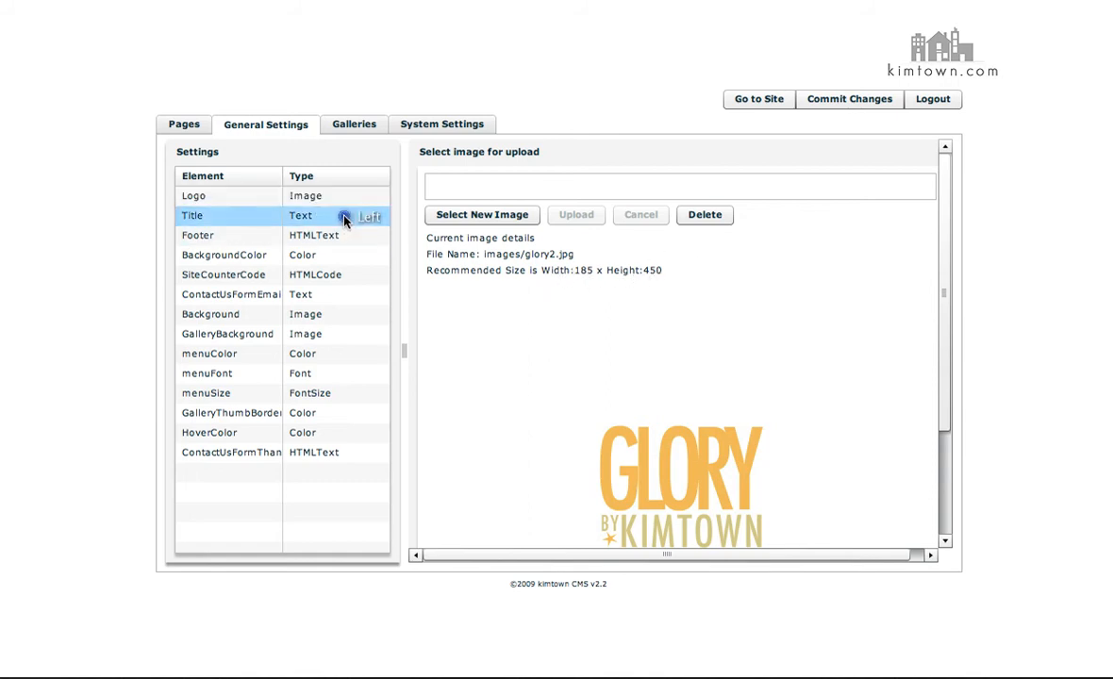
# - Review the Title, Footer, BackgroundColor and SiteCounterCode elements in turn
pyautogui.click(192, 215)
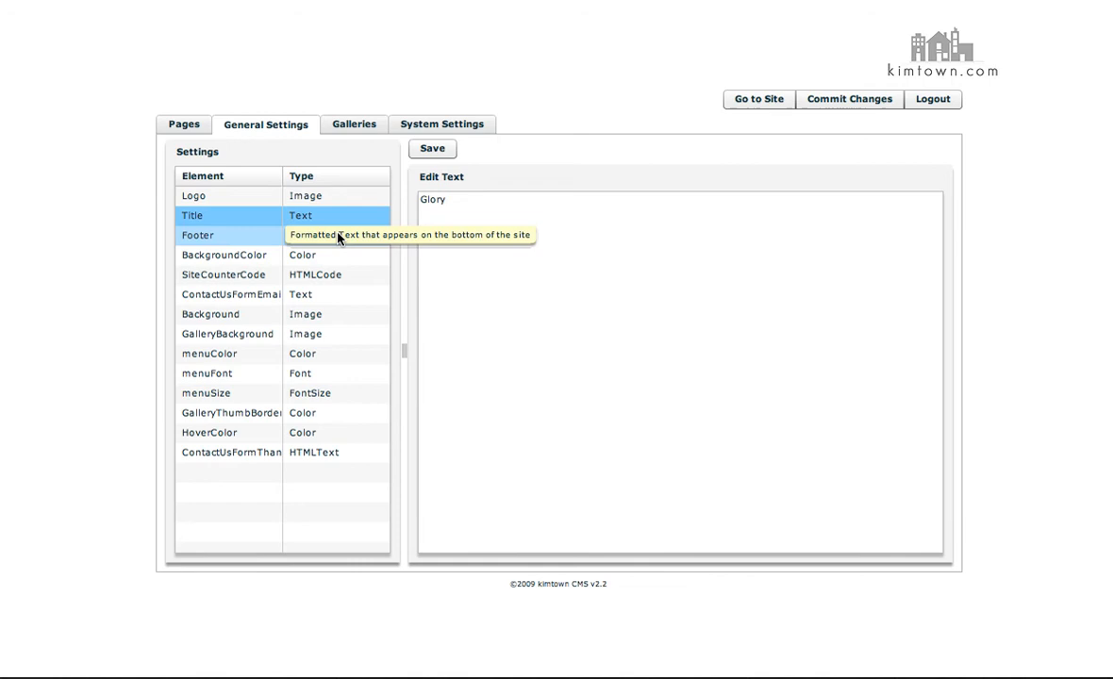
pyautogui.click(198, 234)
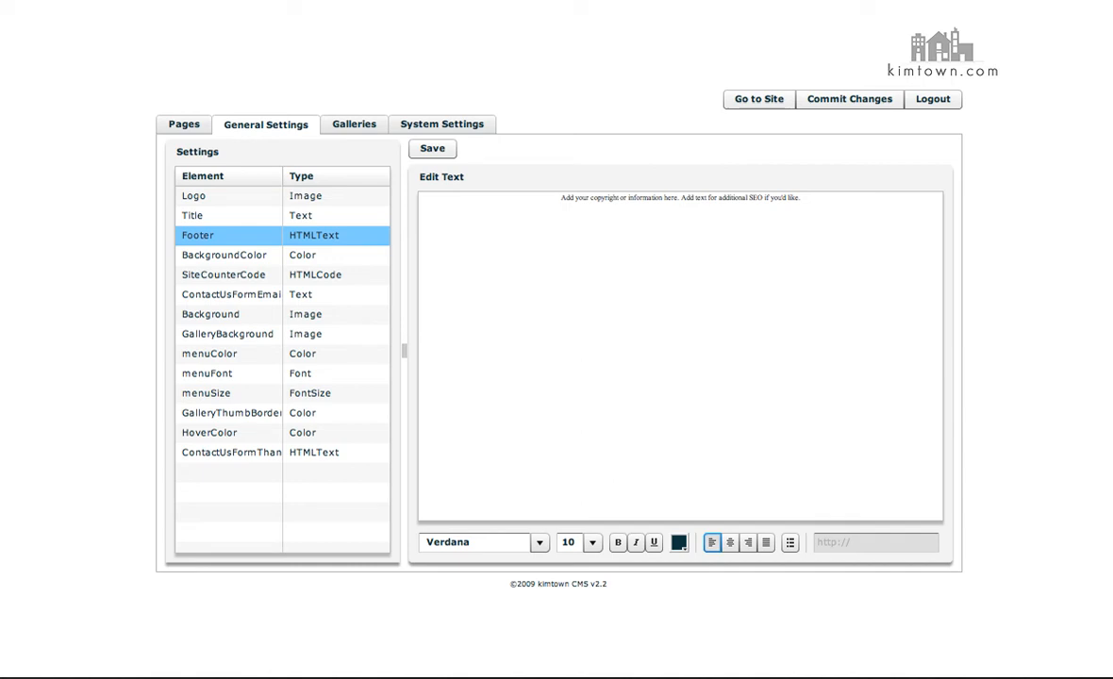
pyautogui.click(226, 254)
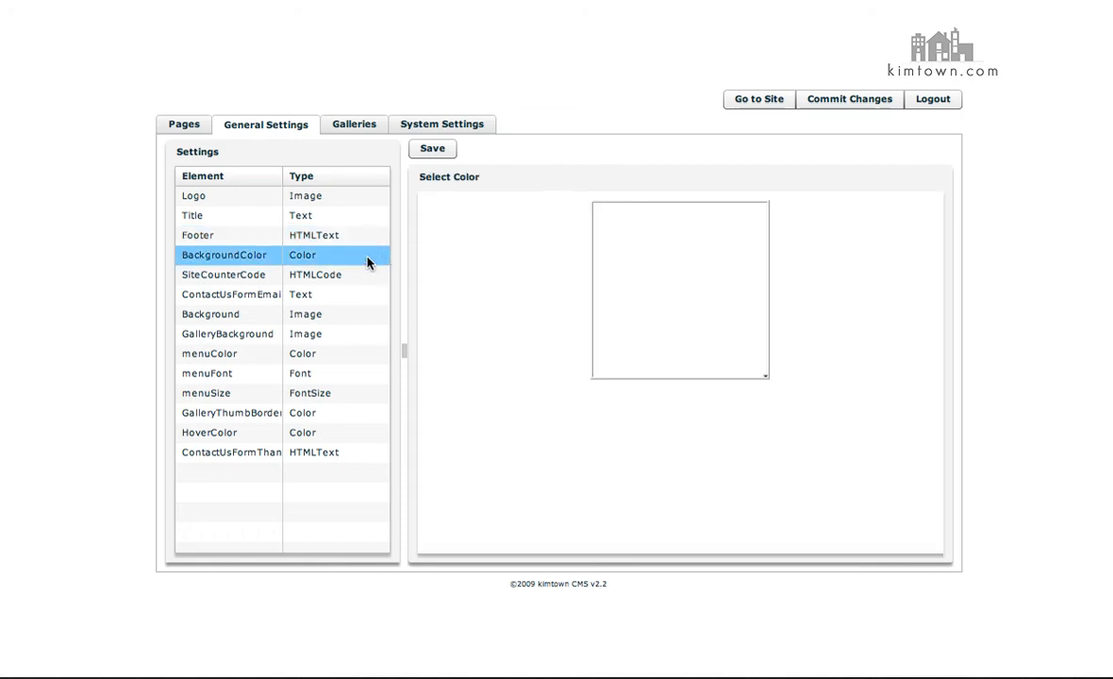
pyautogui.click(223, 276)
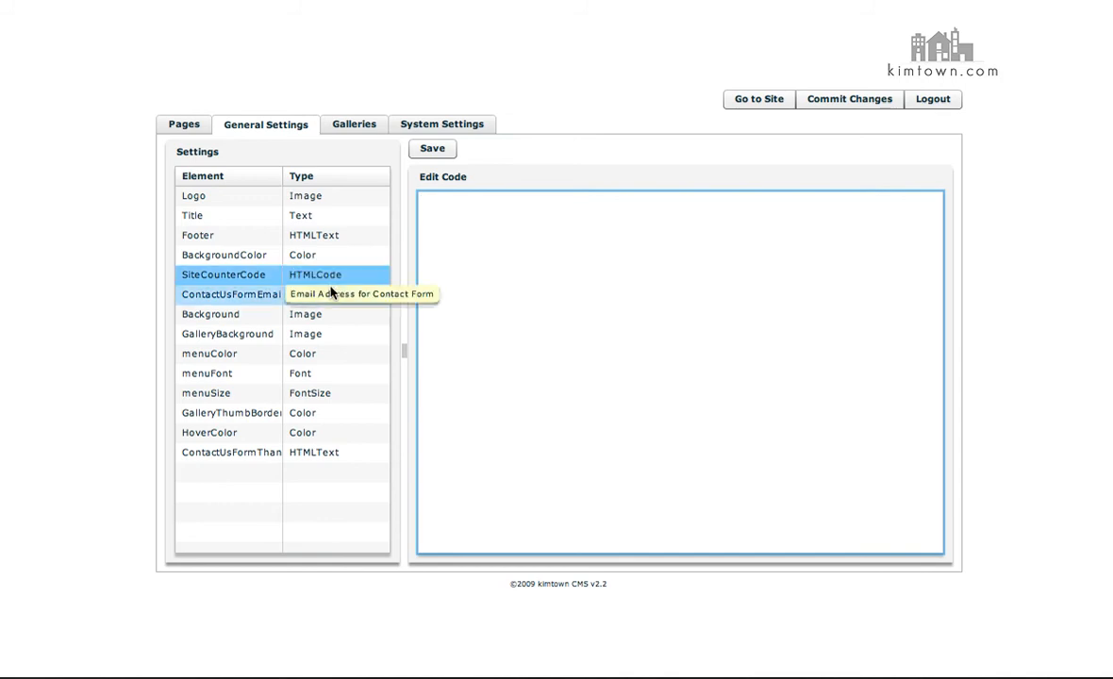
pyautogui.moveTo(345, 298)
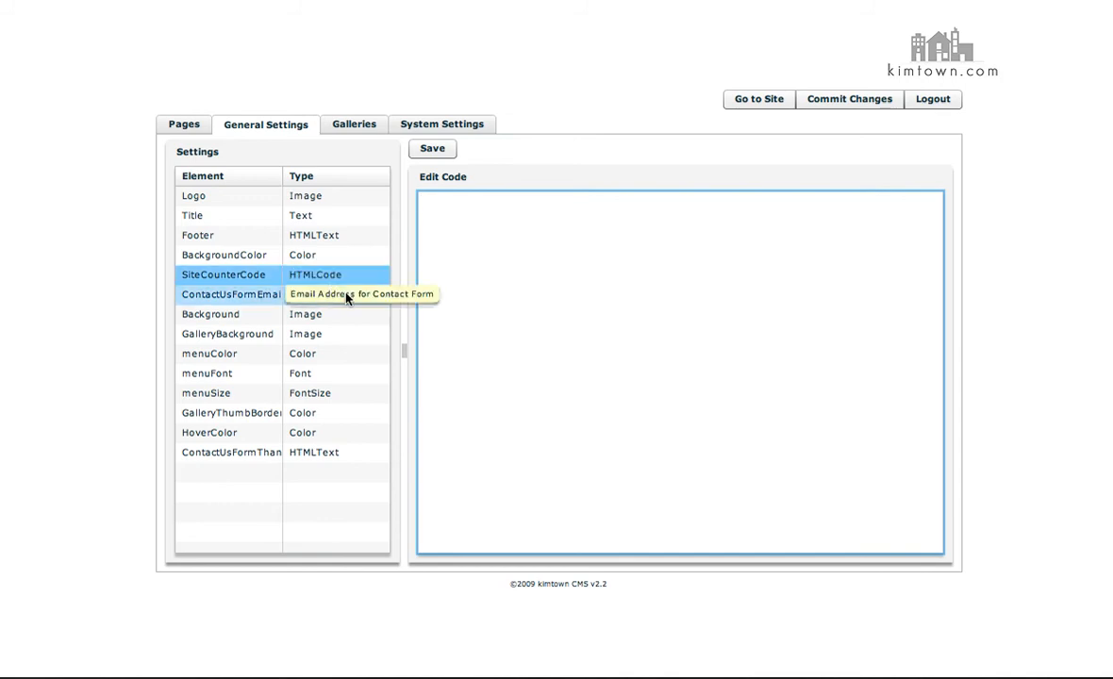
pyautogui.click(222, 276)
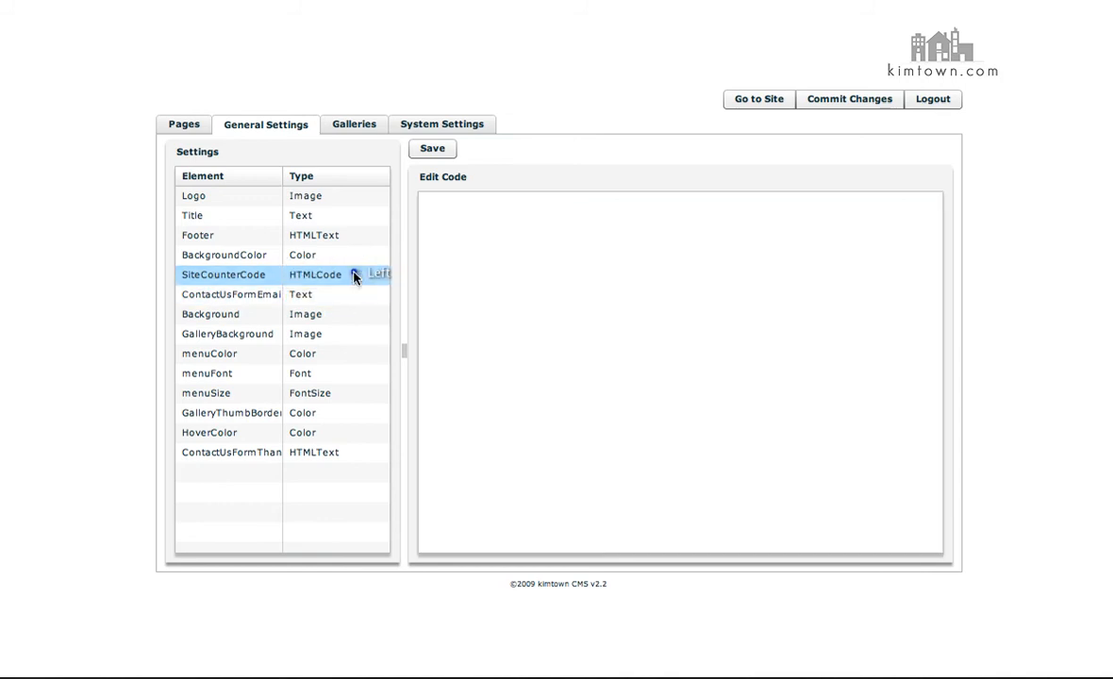
pyautogui.click(230, 295)
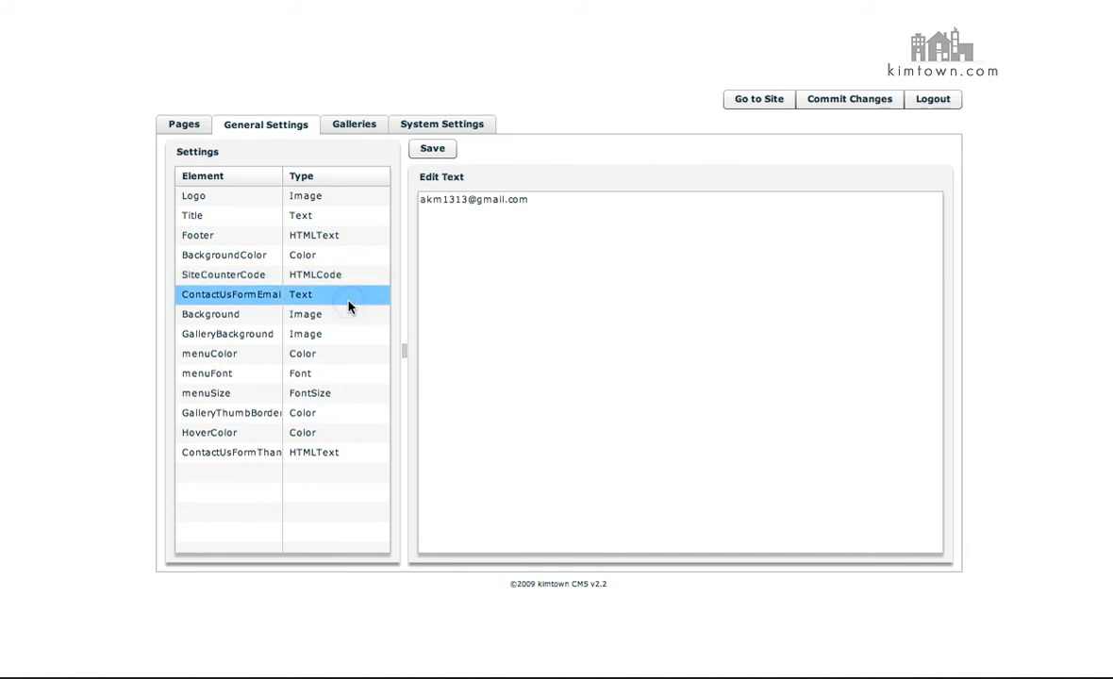
pyautogui.write('yourname')
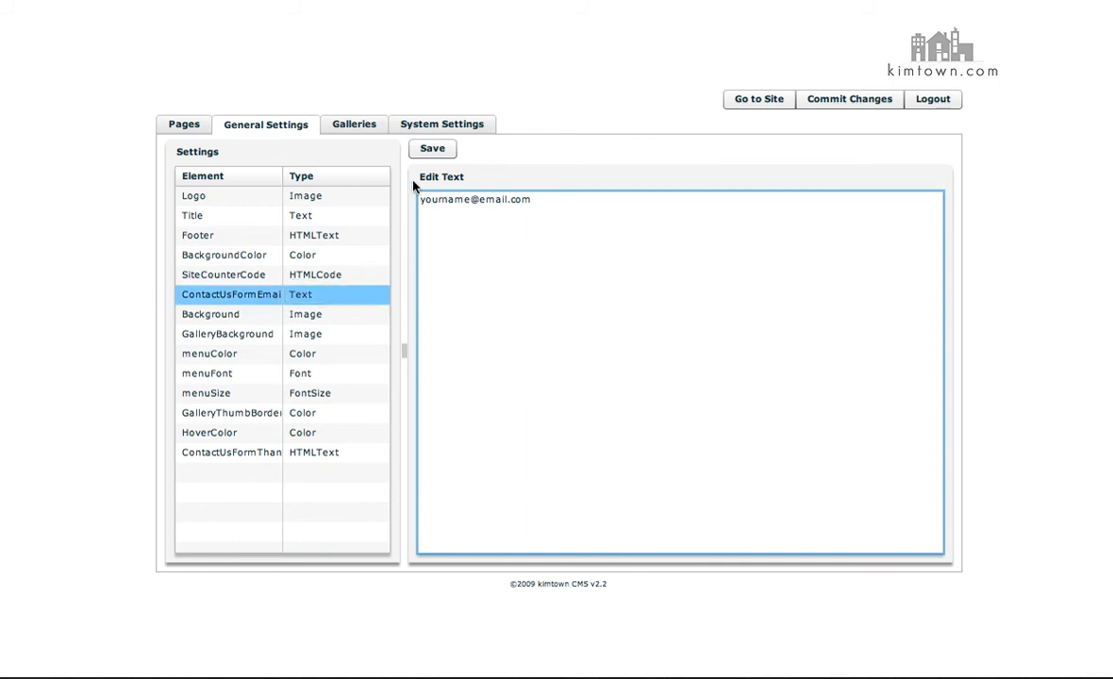
pyautogui.click(212, 313)
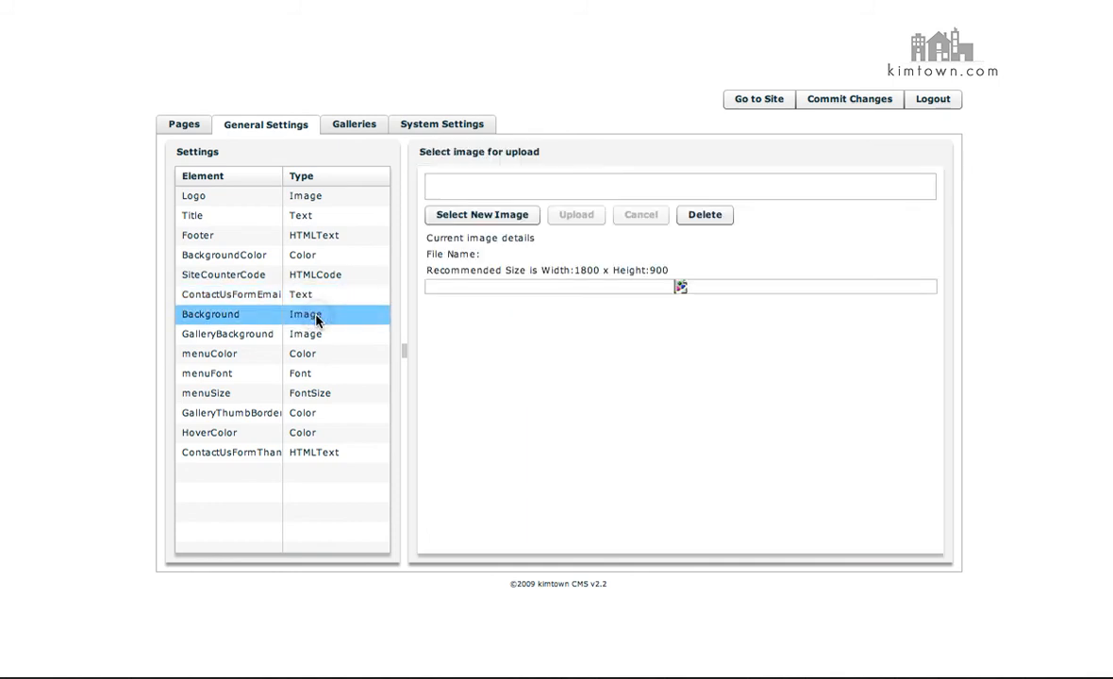
pyautogui.moveTo(688, 290)
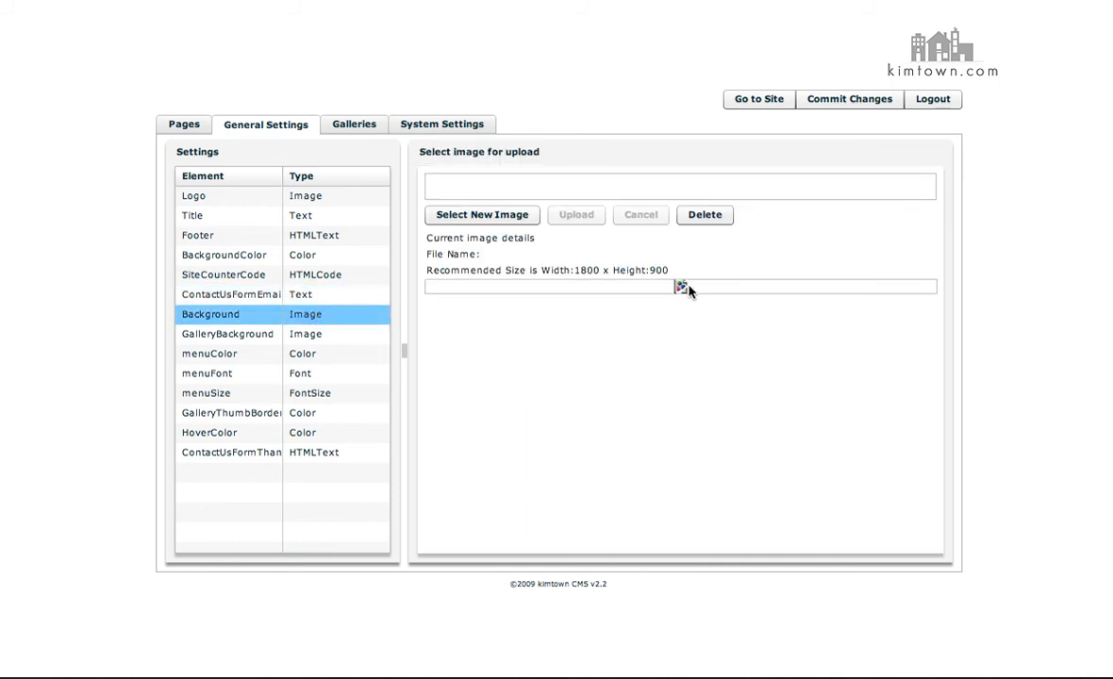
pyautogui.moveTo(608, 279)
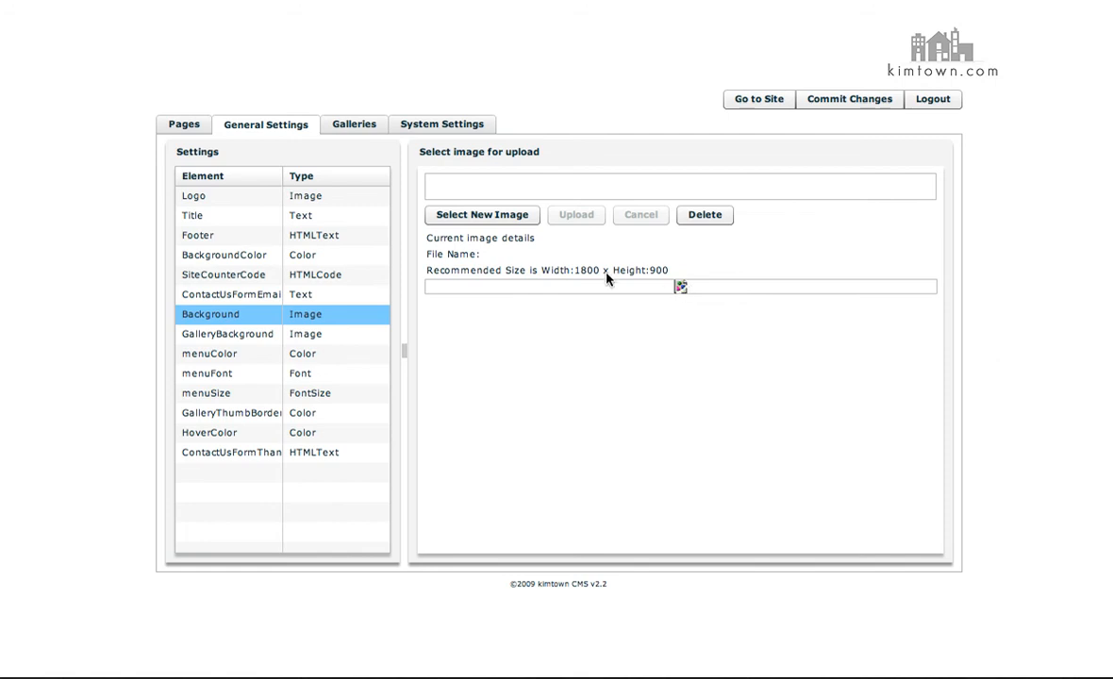
pyautogui.moveTo(592, 279)
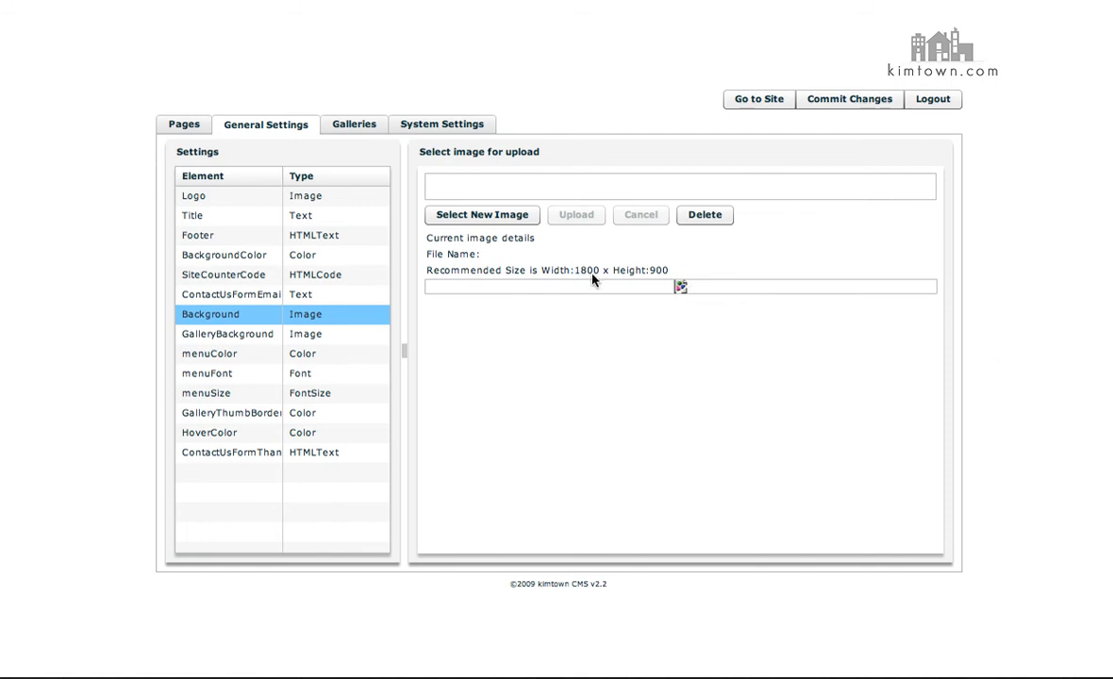
pyautogui.moveTo(657, 279)
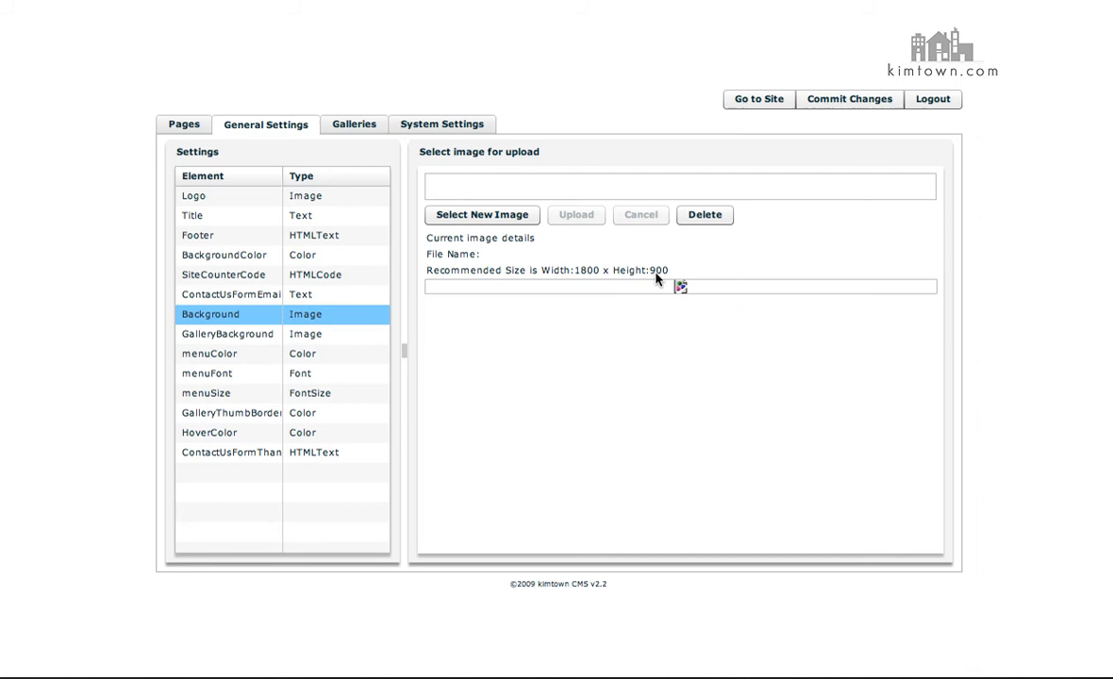
pyautogui.click(227, 334)
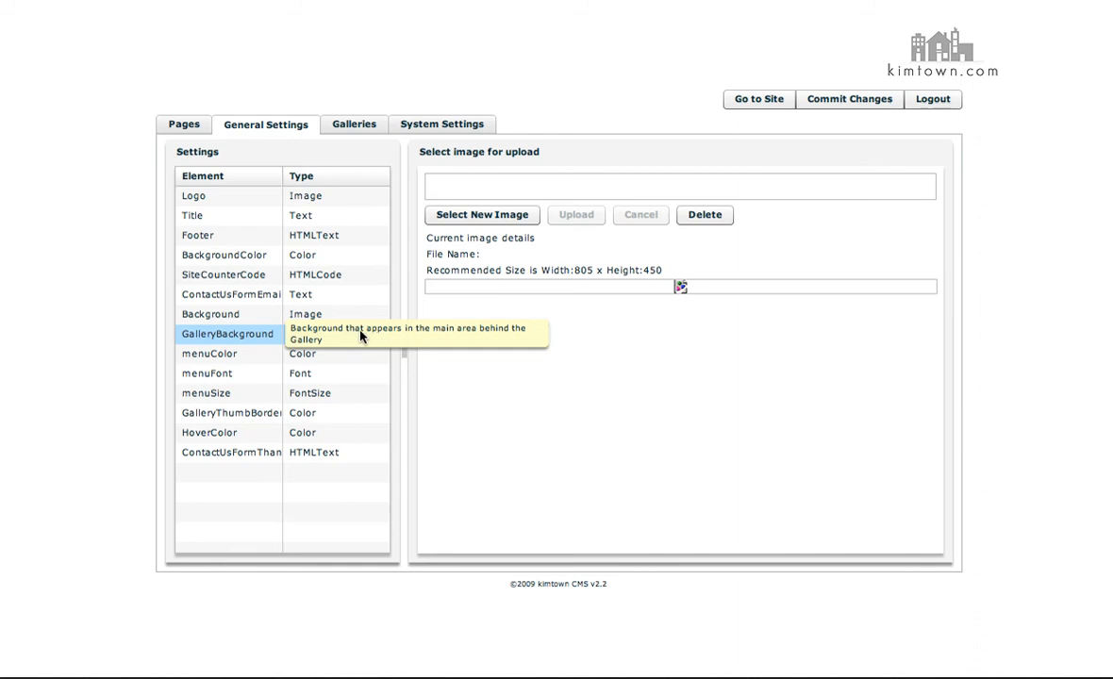
pyautogui.moveTo(349, 340)
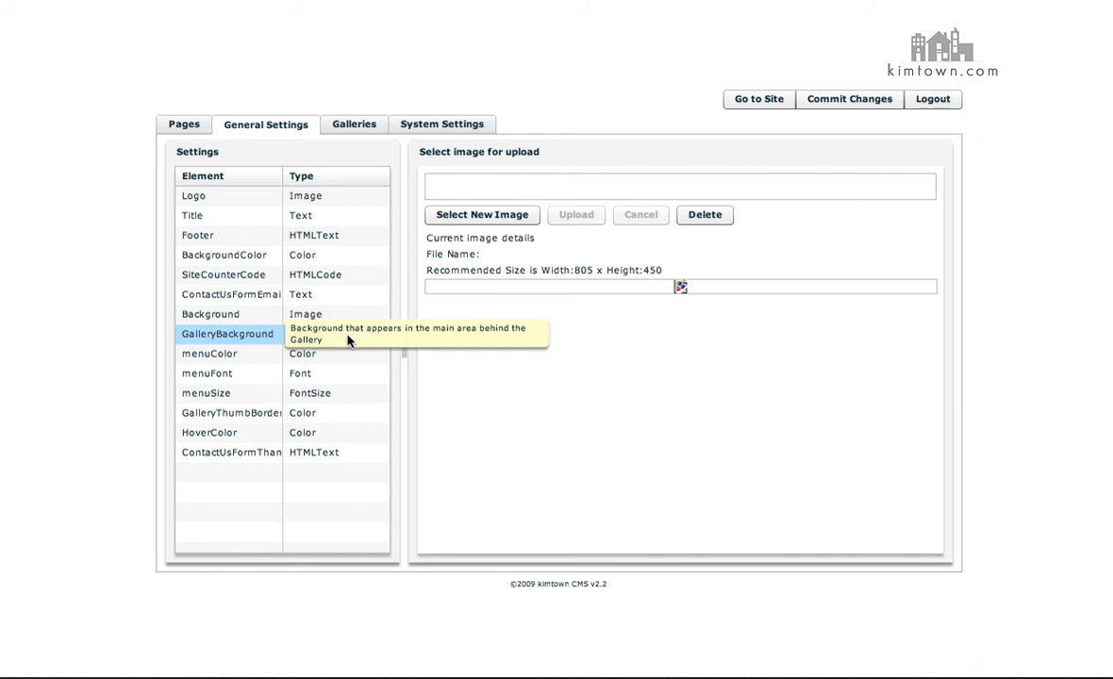
# - Pick a dark grey from the palette for the menuColor setting
pyautogui.click(207, 353)
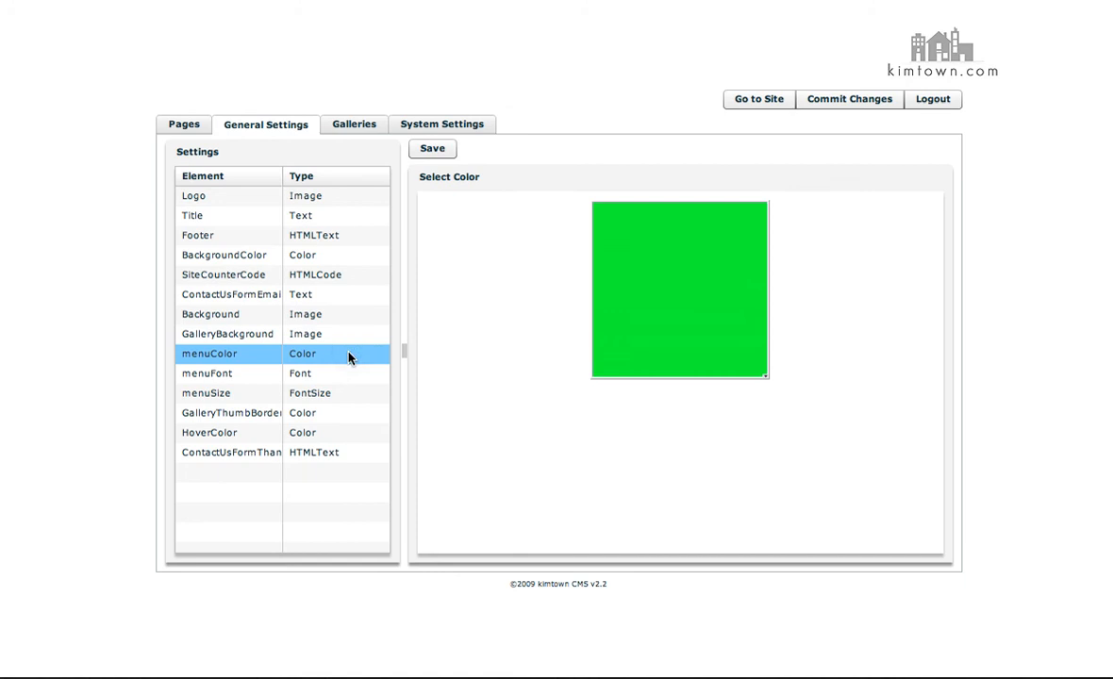
pyautogui.click(679, 287)
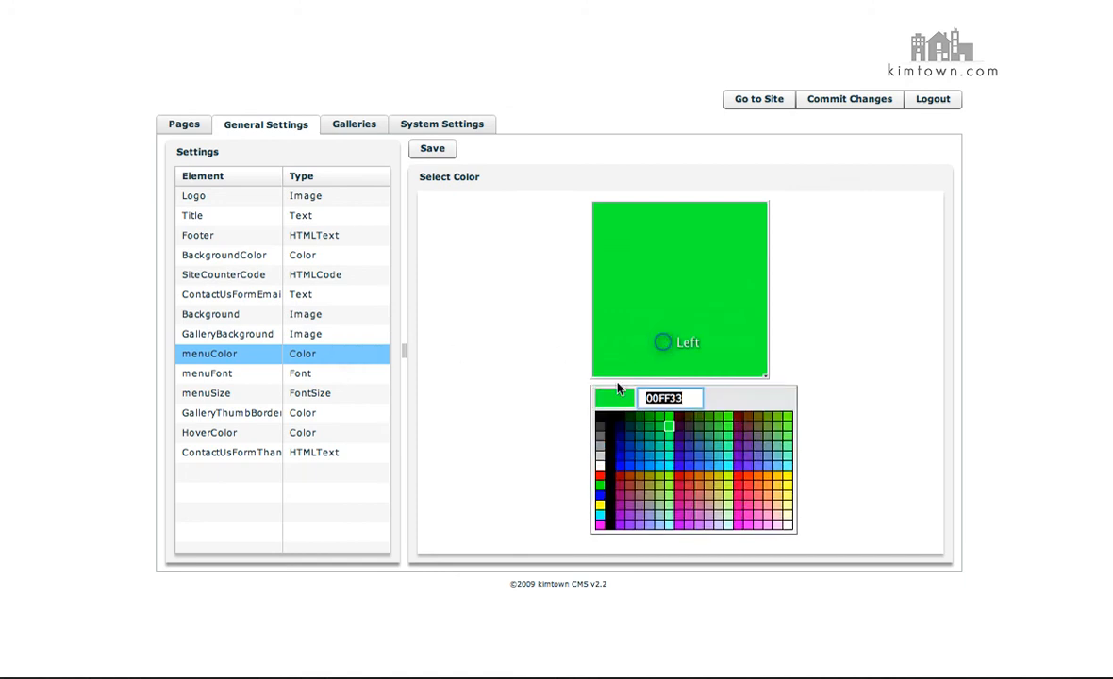
pyautogui.click(600, 426)
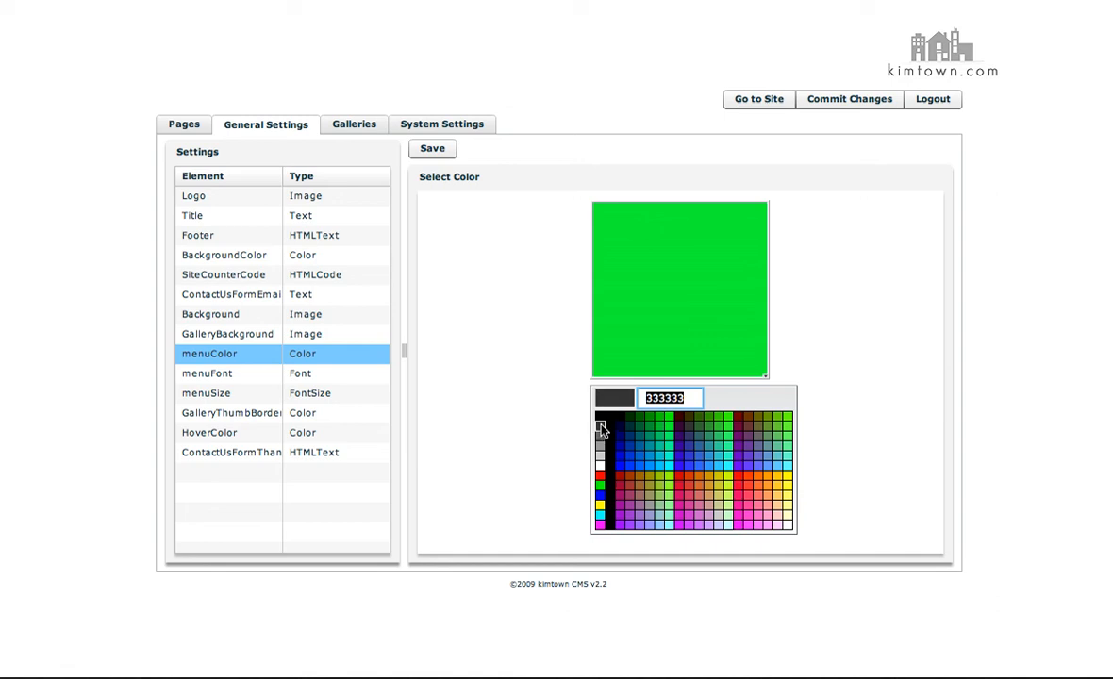
pyautogui.click(600, 426)
pyautogui.write('fe8e')
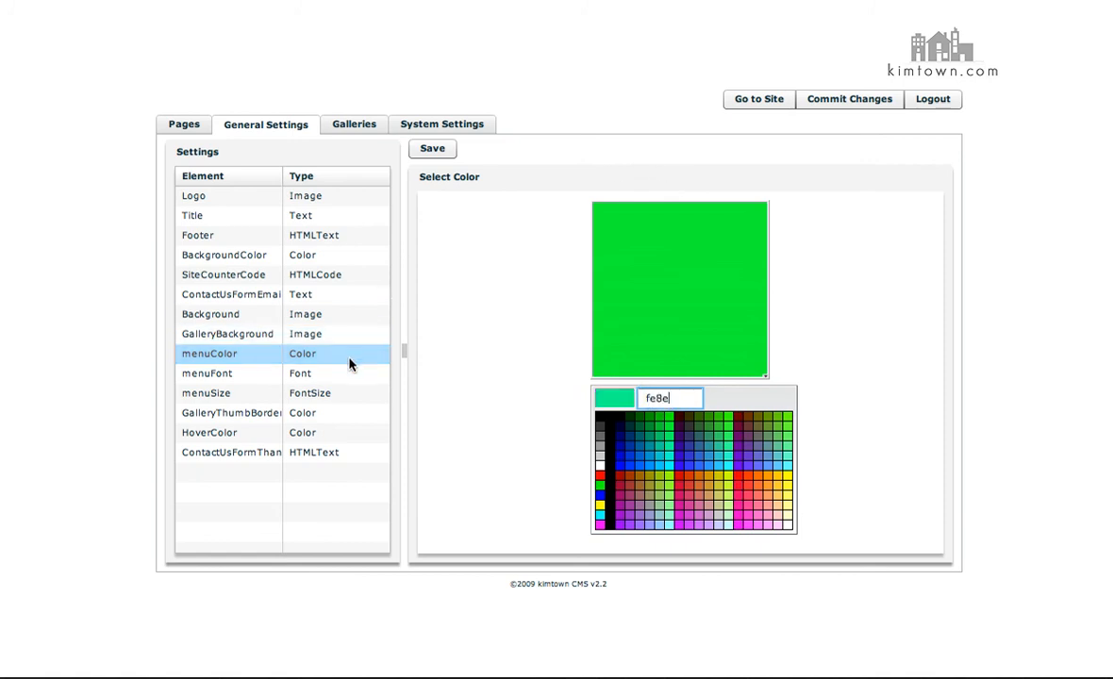
# - Review menuFont and menuSize dropdowns and GalleryThumbBorder, ending on the dark red HoverColor swatch
pyautogui.click(206, 374)
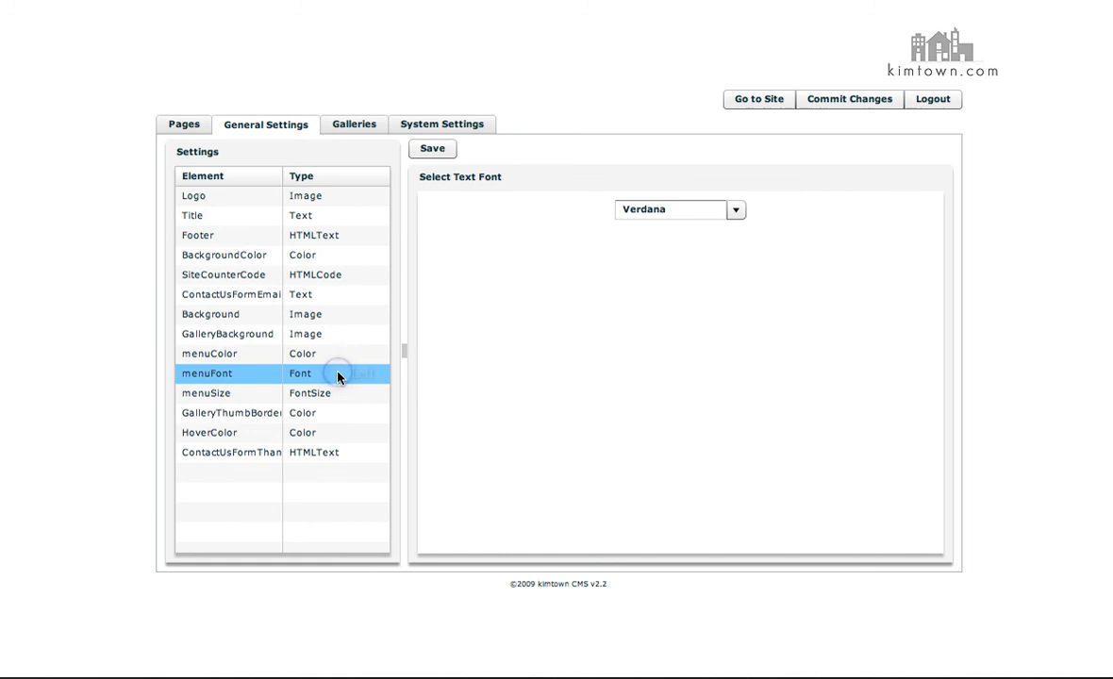
pyautogui.click(736, 209)
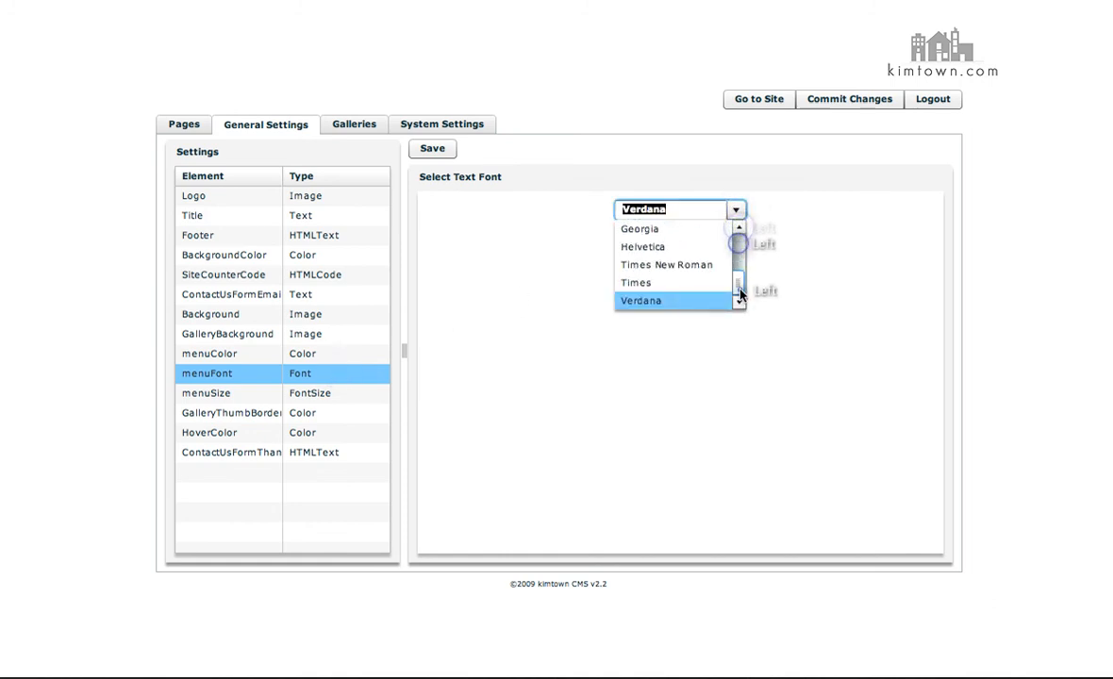
pyautogui.click(206, 394)
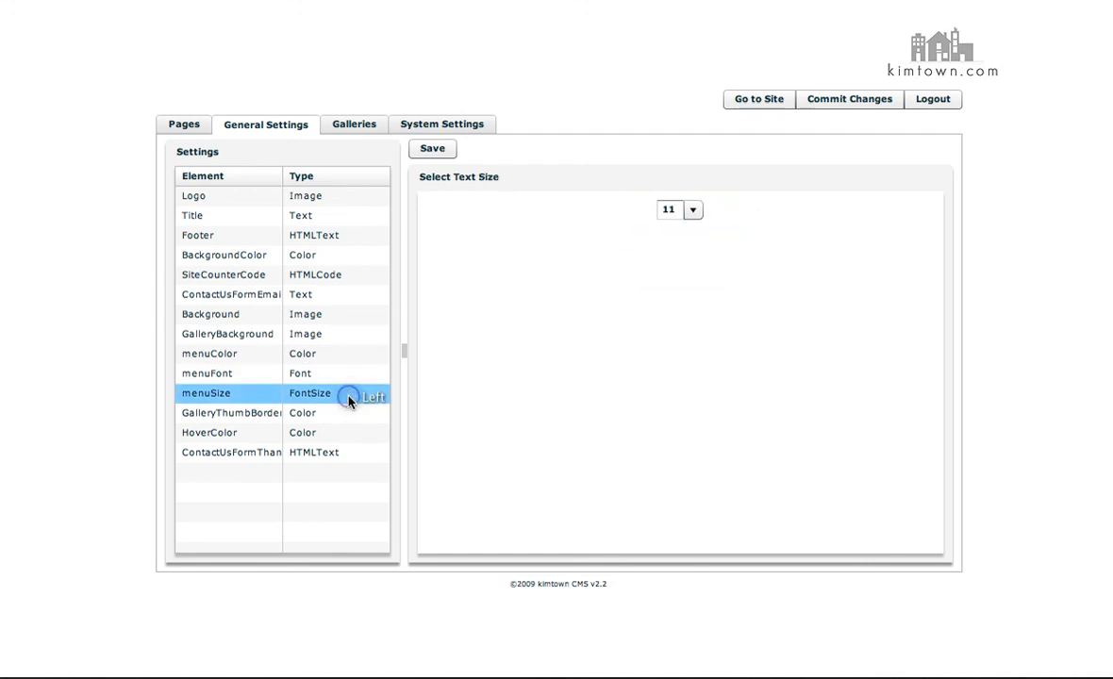
pyautogui.click(694, 209)
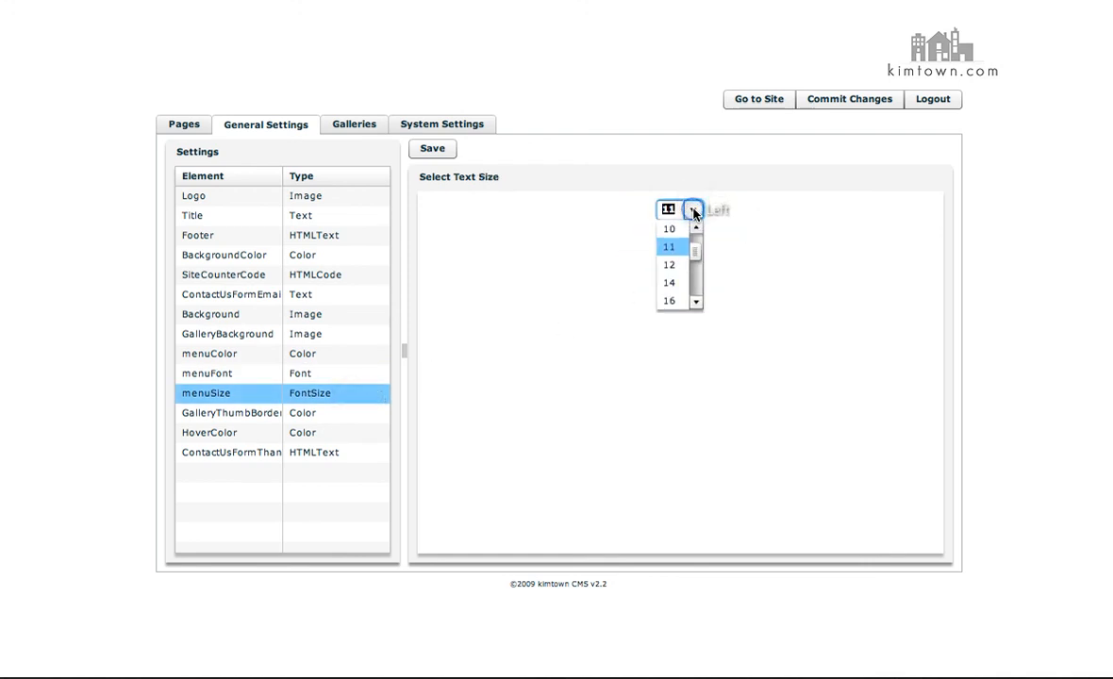
pyautogui.click(231, 411)
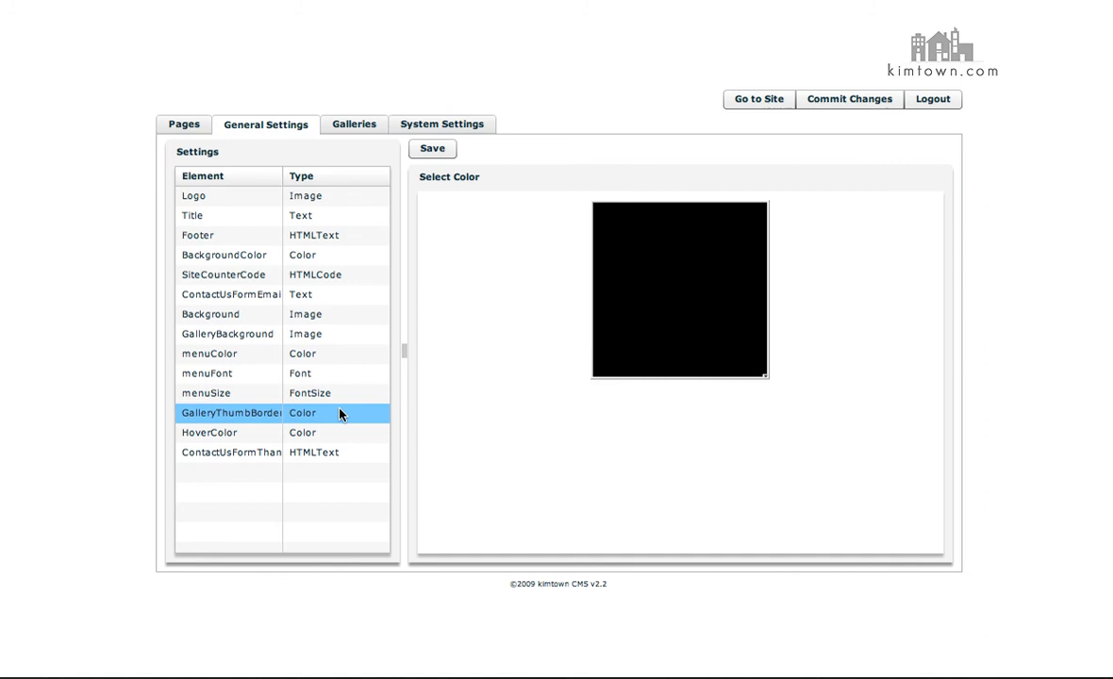
pyautogui.click(209, 432)
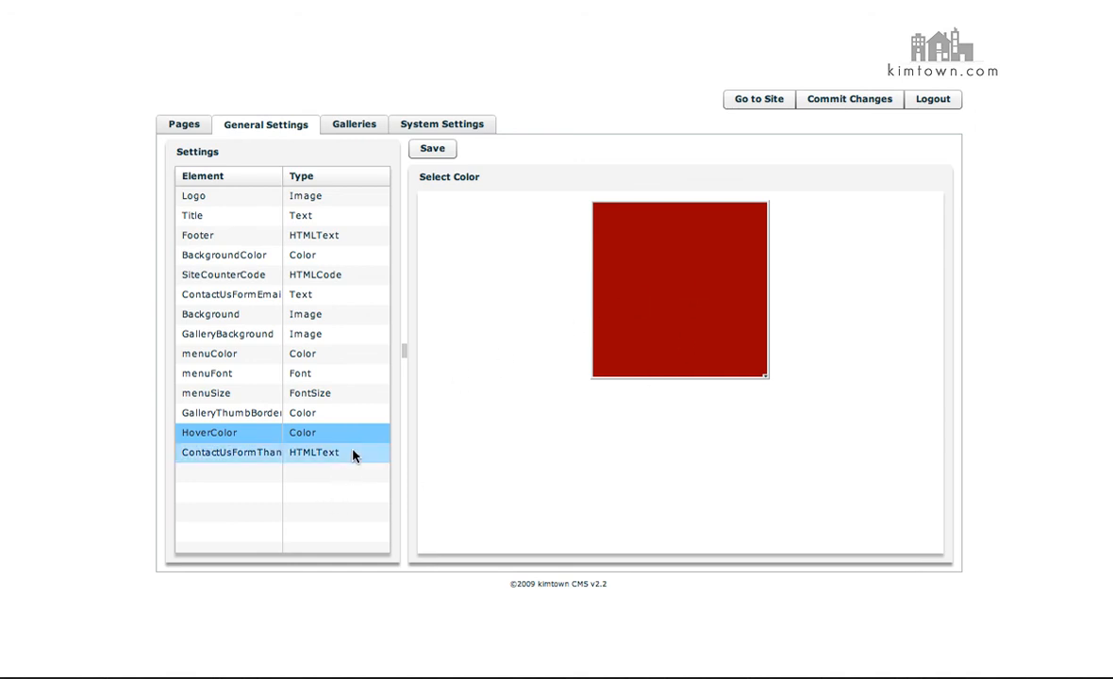
# - Show the ContactUsFormThanks message and resize the settings list splitter back and forth
pyautogui.click(230, 453)
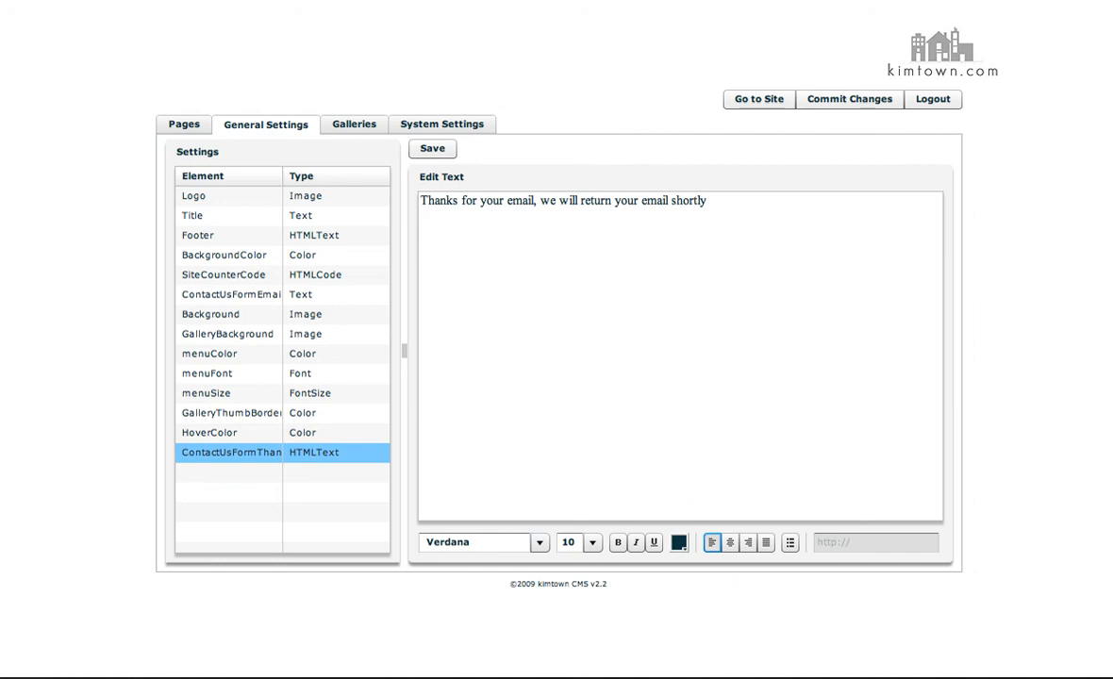
pyautogui.moveTo(404, 355)
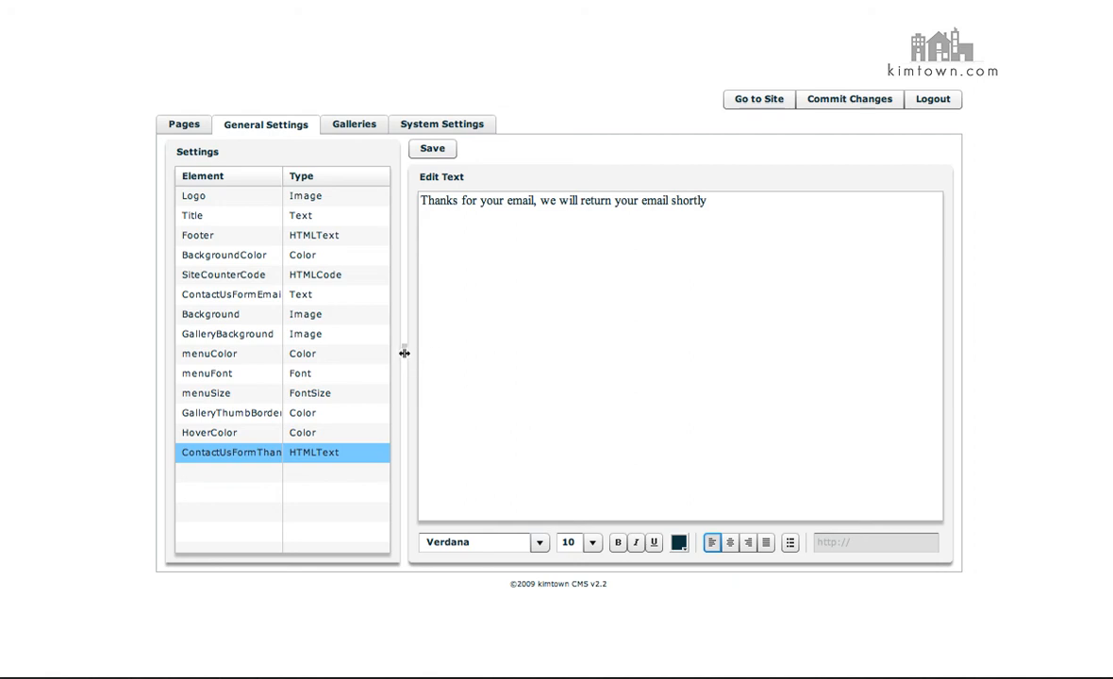
pyautogui.moveTo(404, 354); pyautogui.dragTo(491, 354)
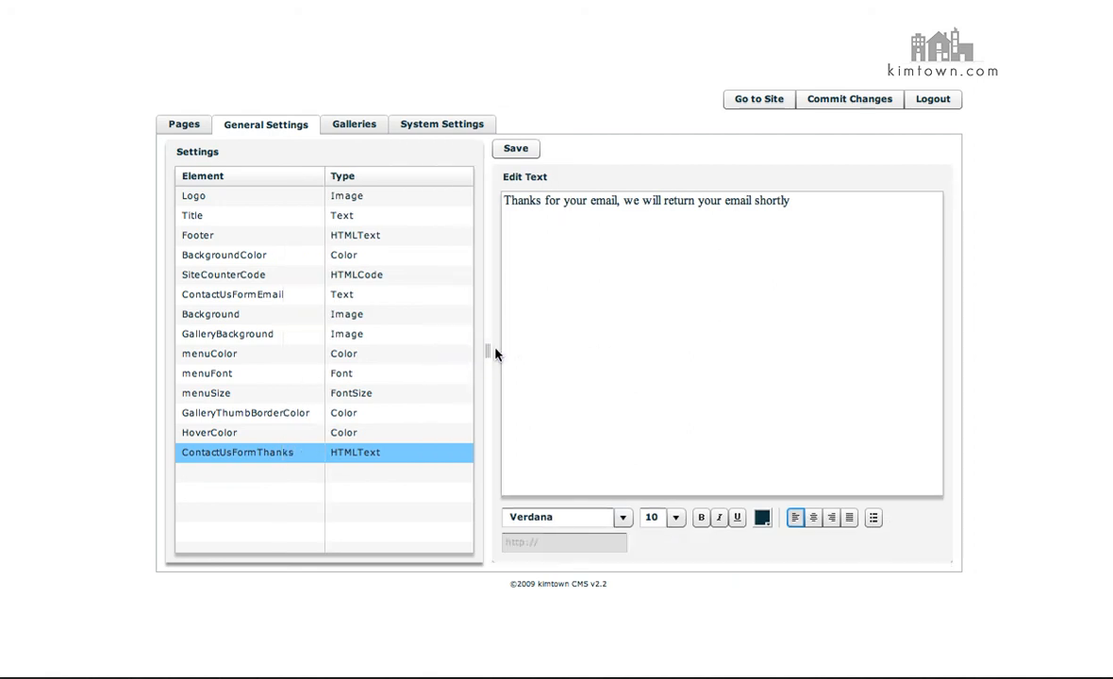
pyautogui.moveTo(489, 347); pyautogui.dragTo(362, 347)
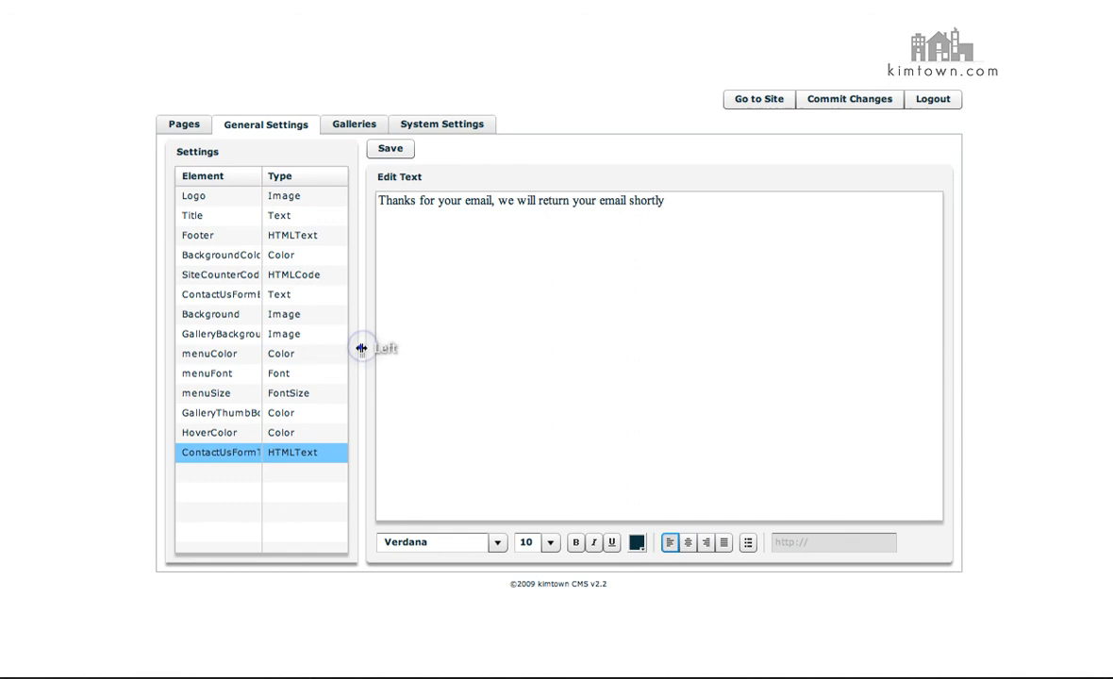
# - Go to Galleries and show the Portraits & Babies gallery with its six image slots
pyautogui.click(355, 124)
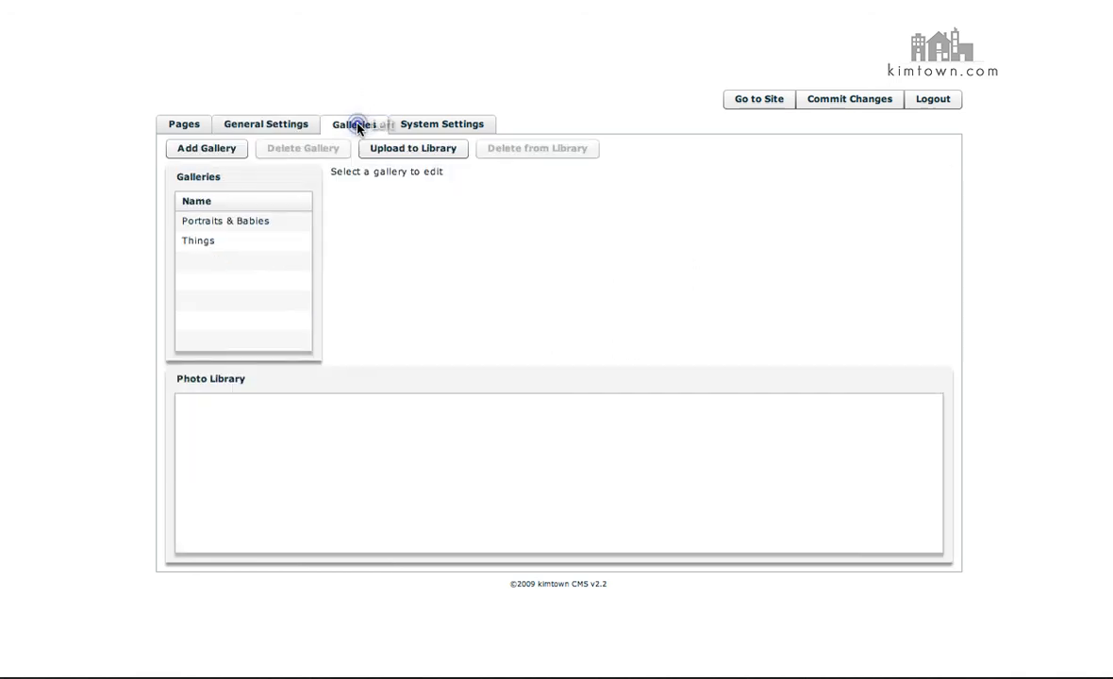
pyautogui.click(226, 221)
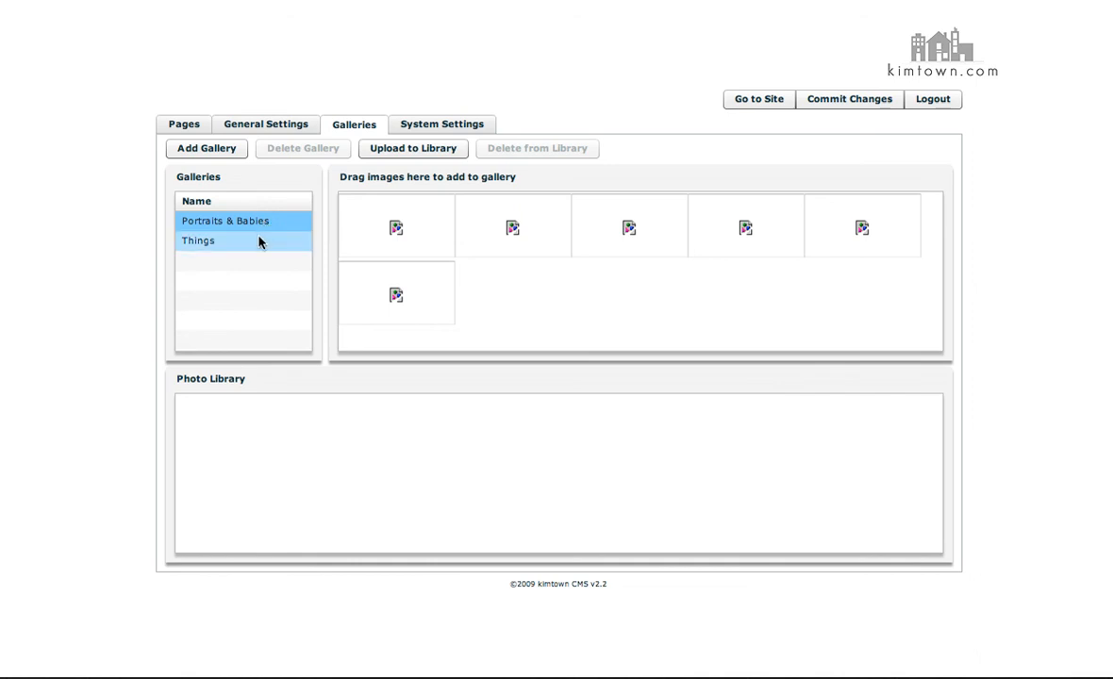
pyautogui.click(227, 221)
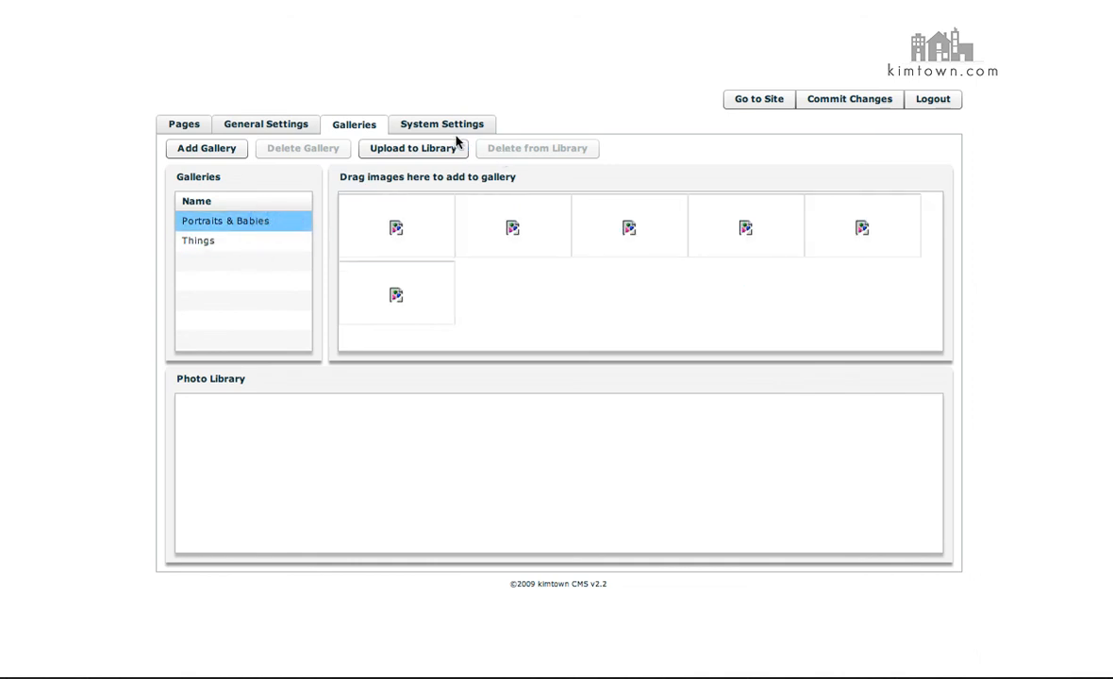
pyautogui.click(441, 125)
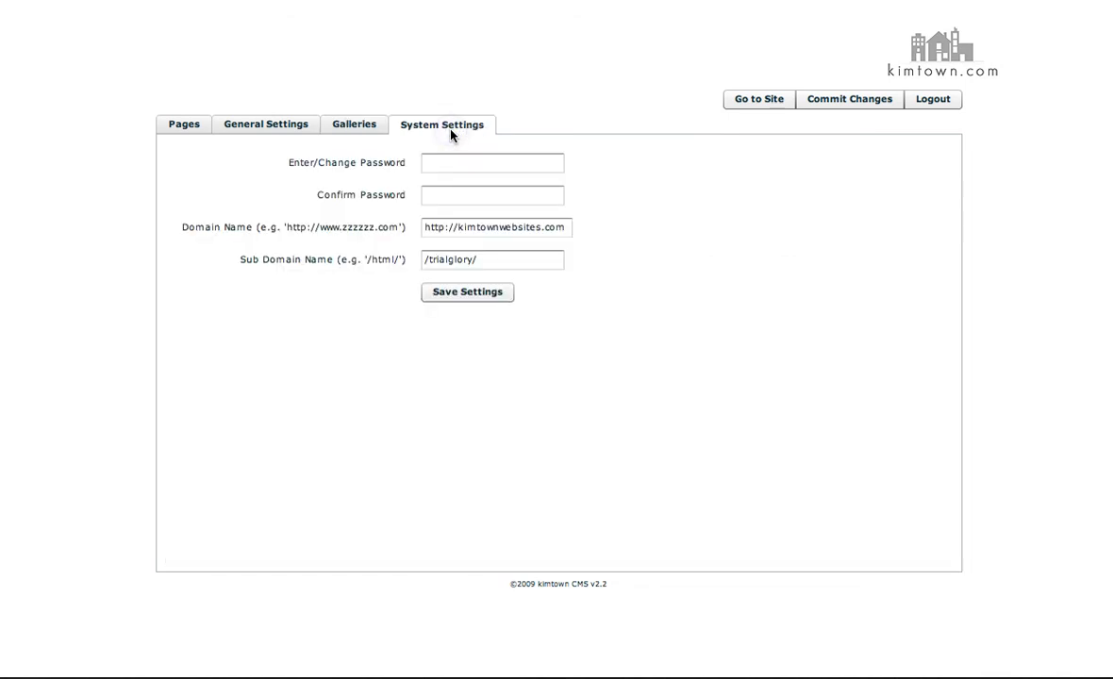
pyautogui.moveTo(371, 278)
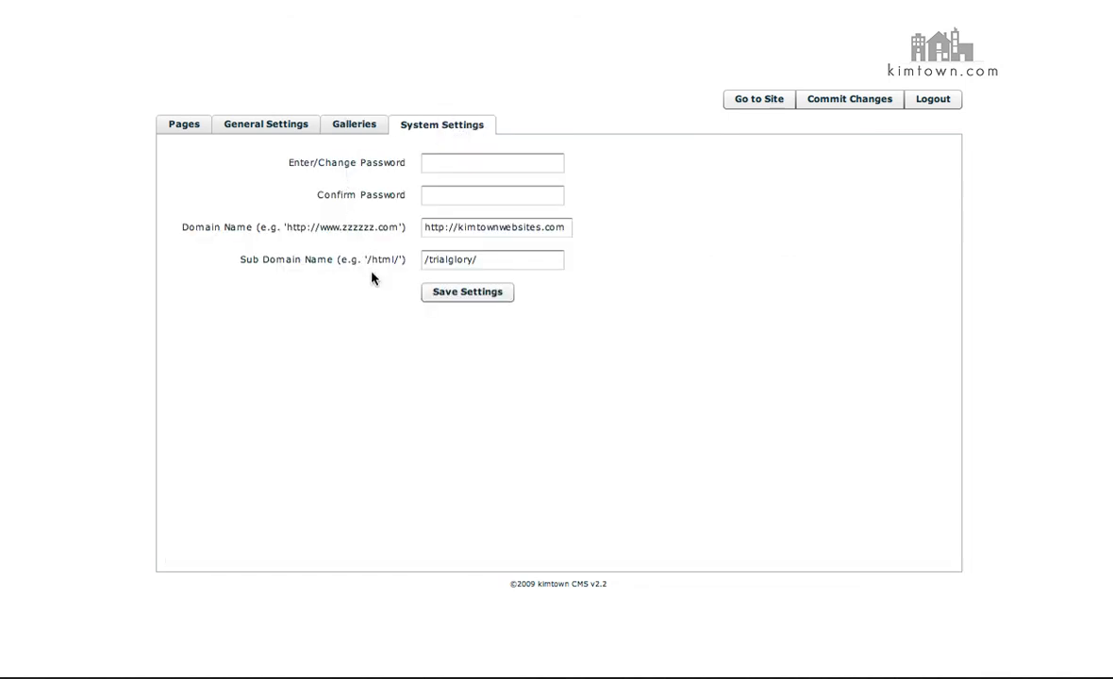
pyautogui.click(491, 162)
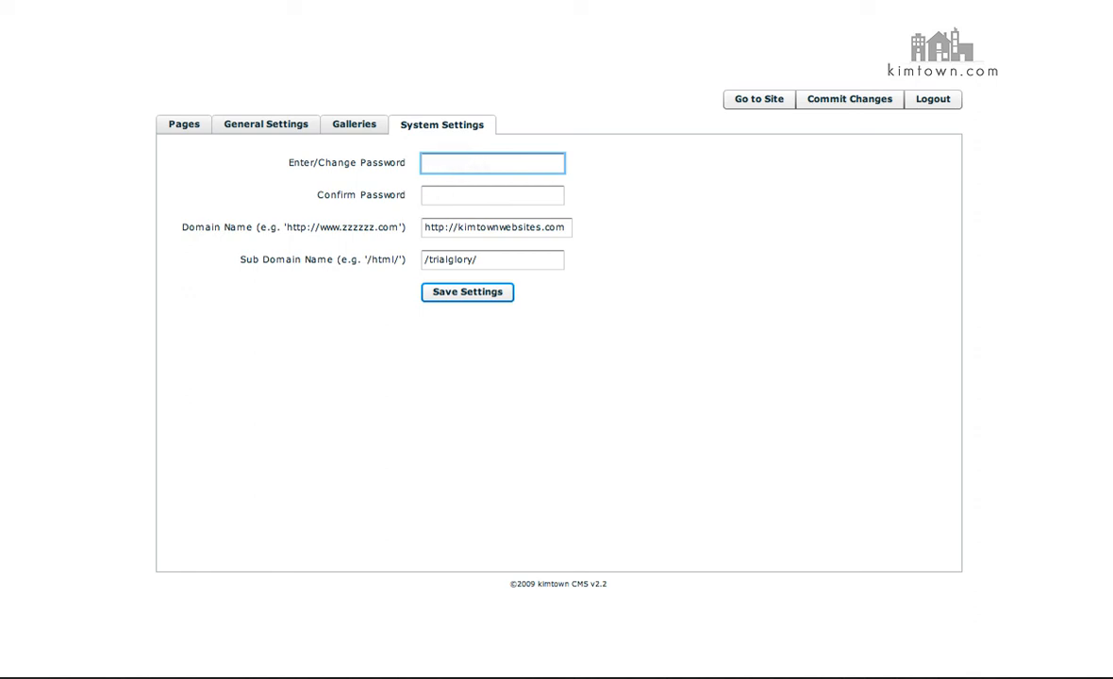
pyautogui.click(491, 163)
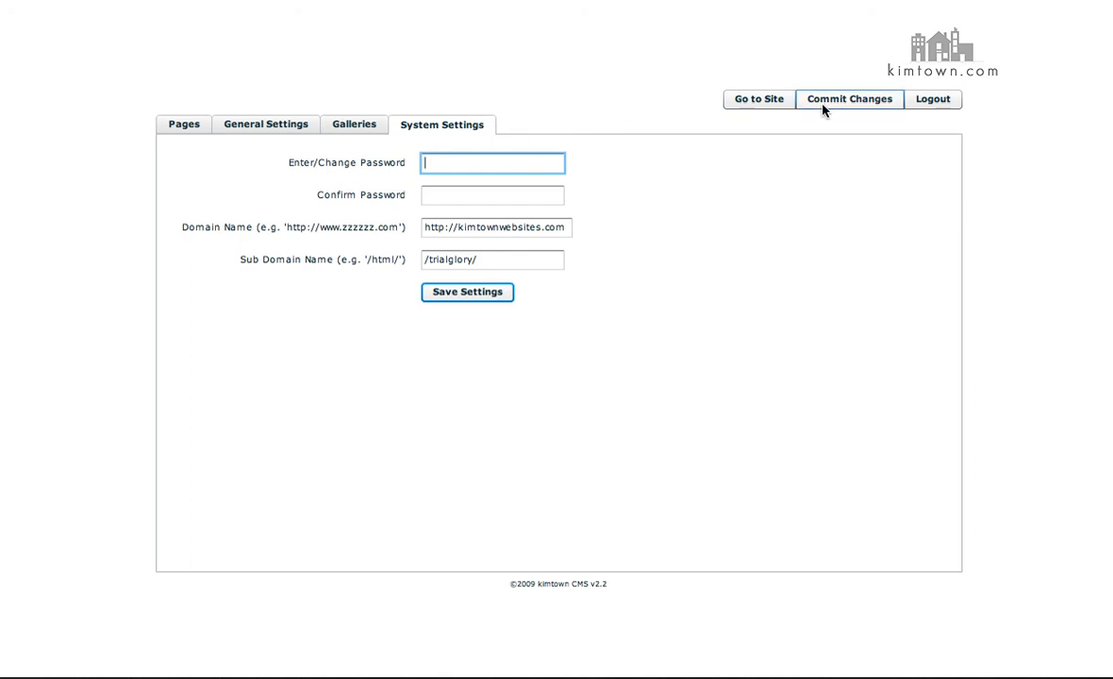
pyautogui.moveTo(653, 189)
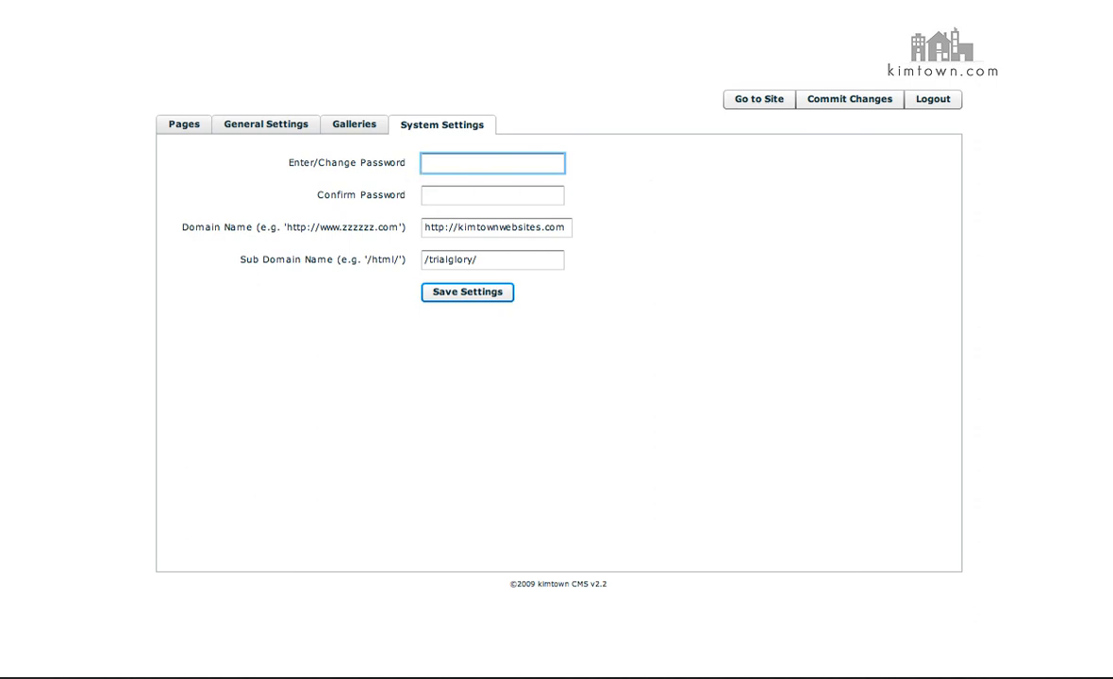
pyautogui.click(491, 163)
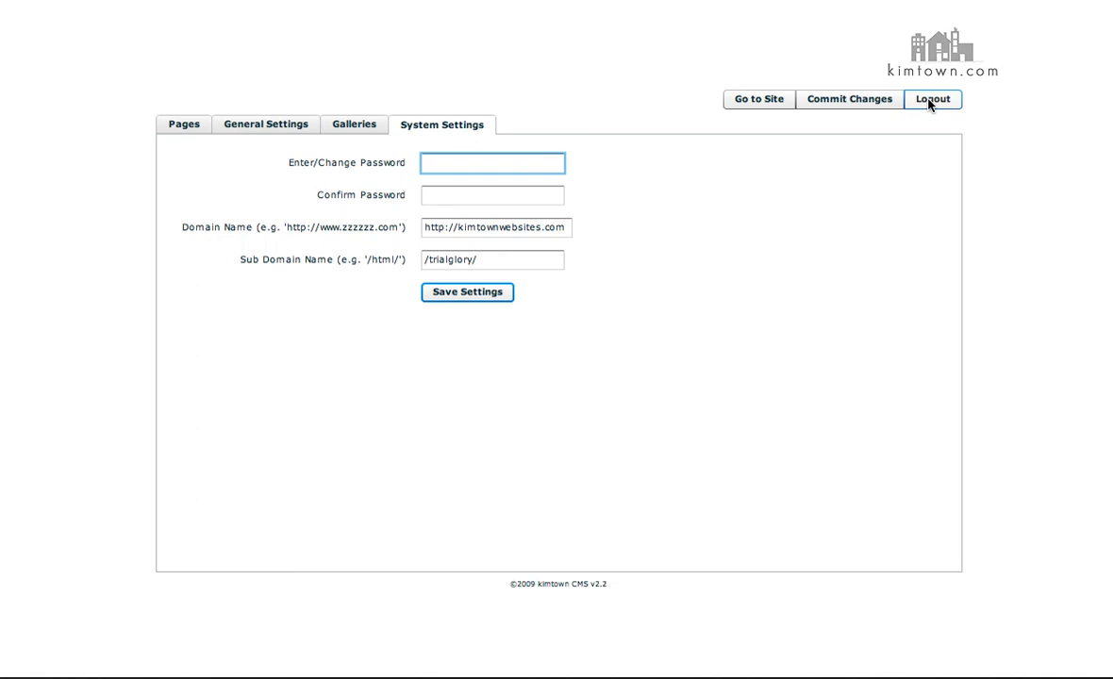
pyautogui.click(490, 162)
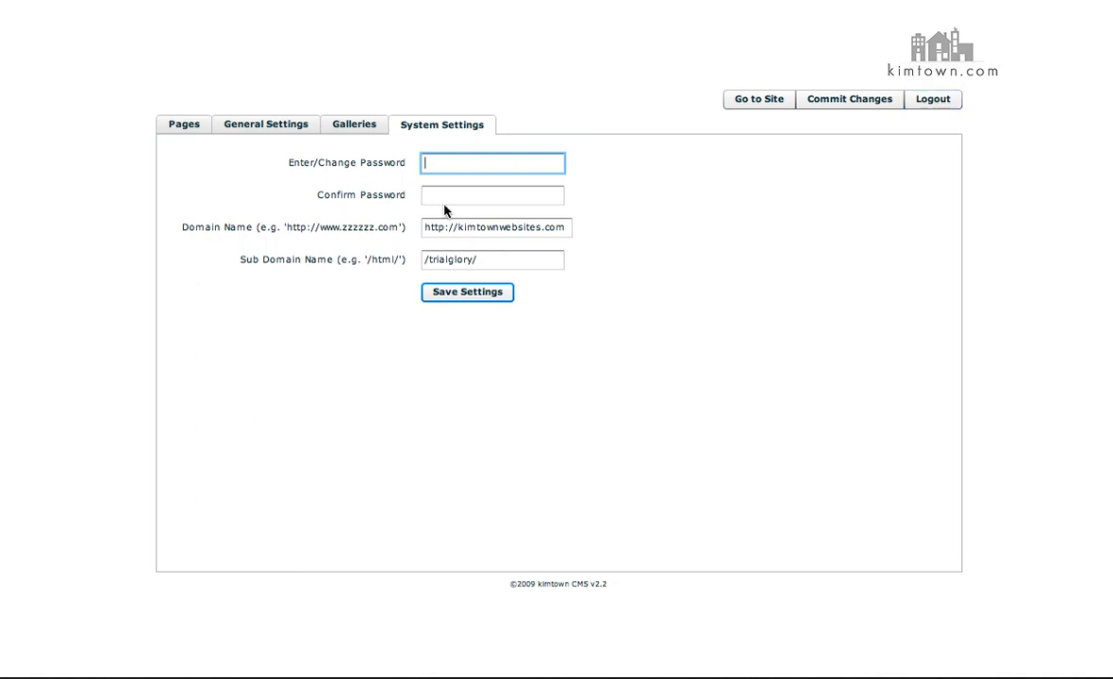
pyautogui.moveTo(604, 170)
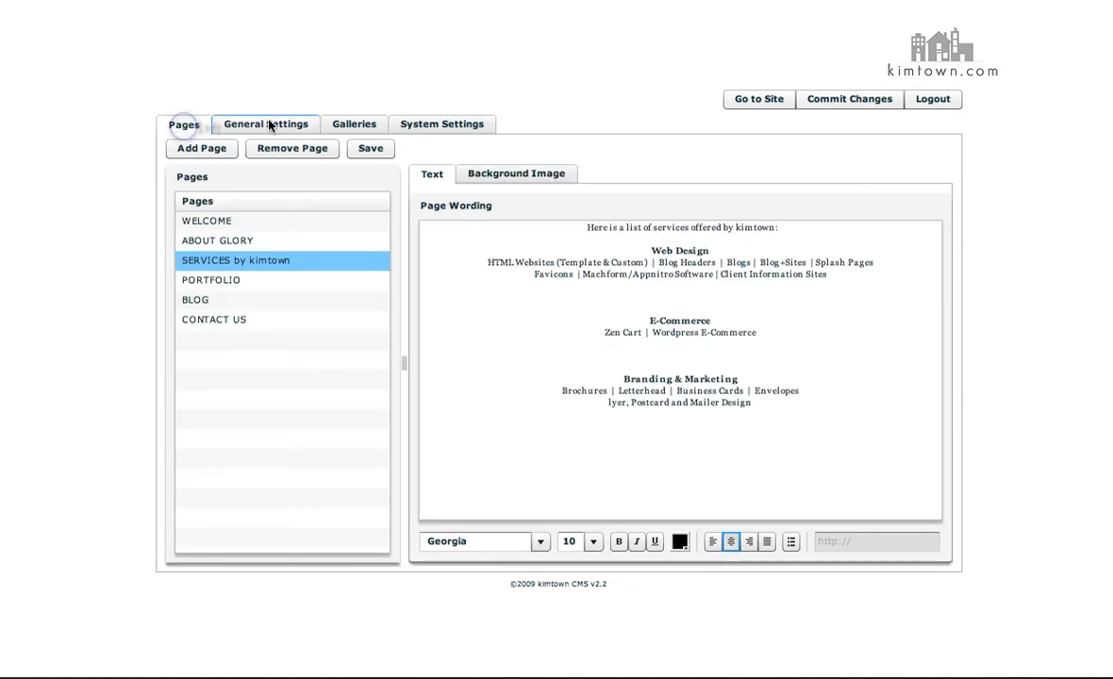
# - Return via General Settings to the Pages tab showing the SERVICES page wording
pyautogui.click(264, 125)
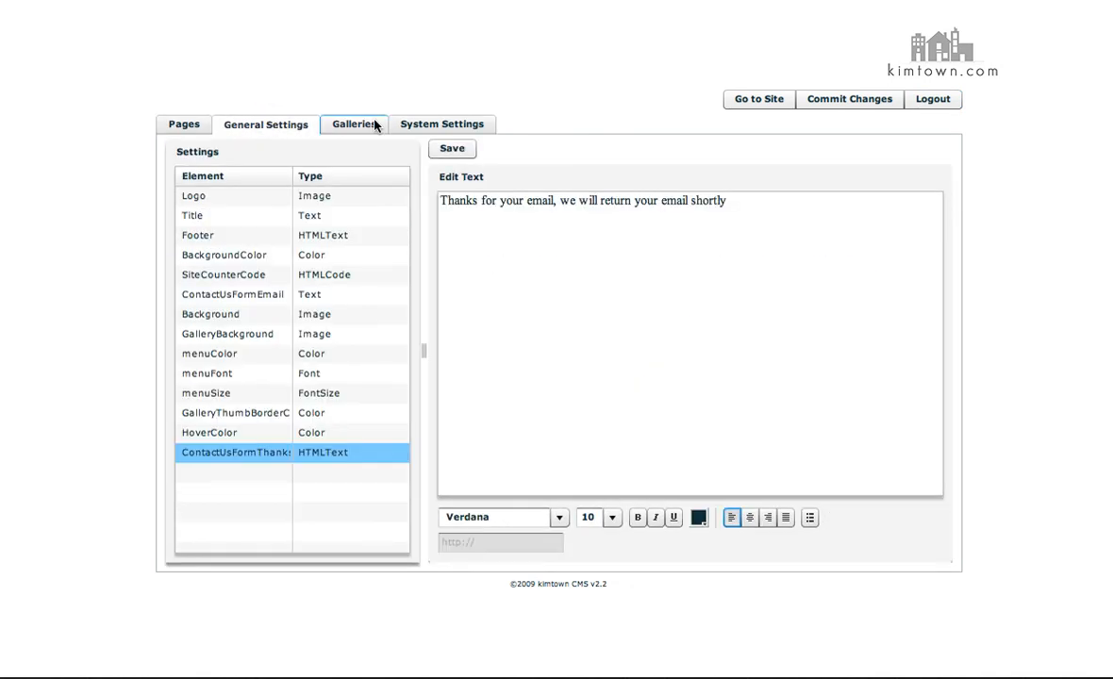
pyautogui.click(185, 124)
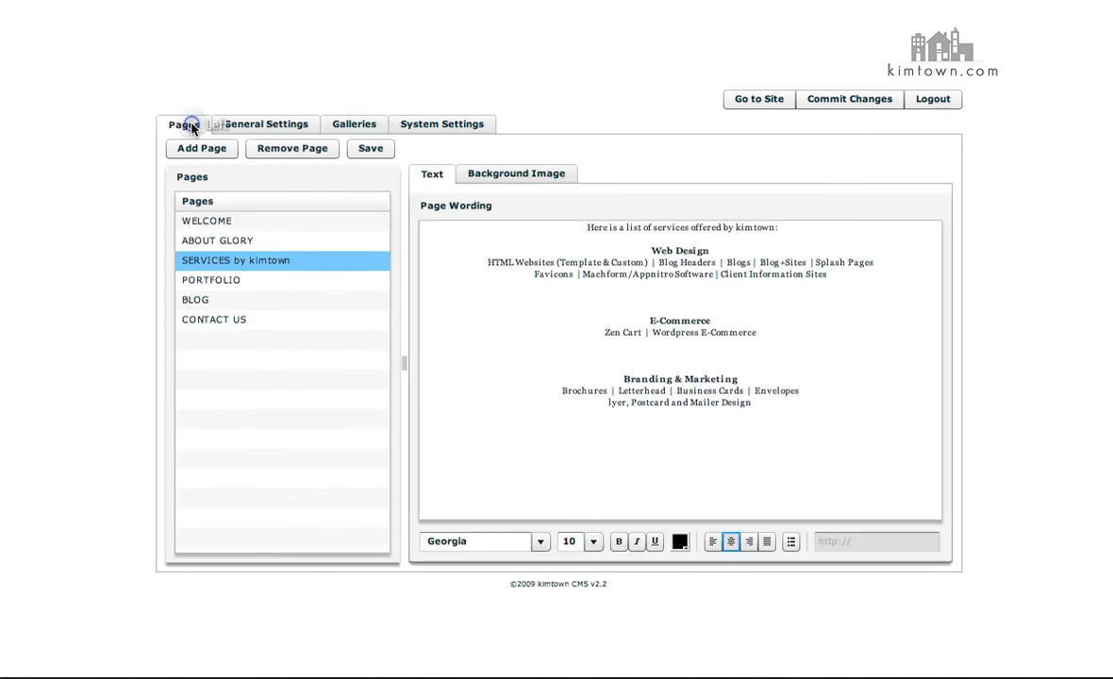